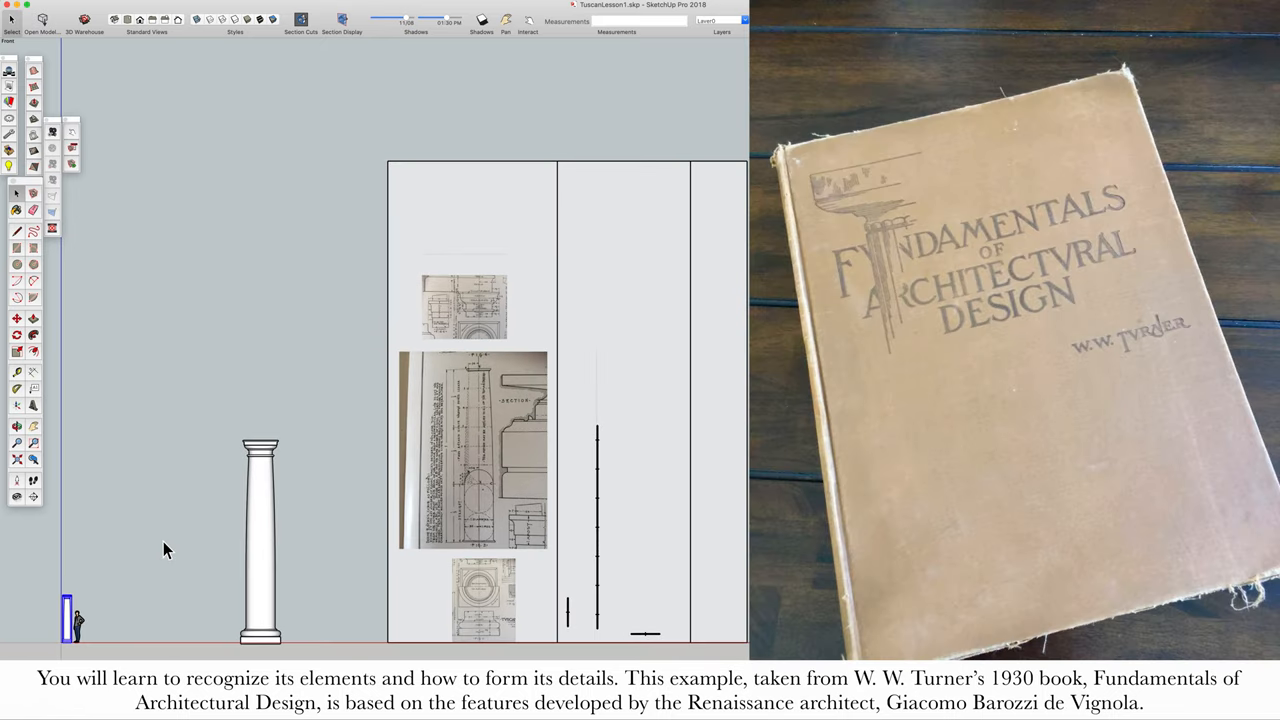
mouse_move(257, 455)
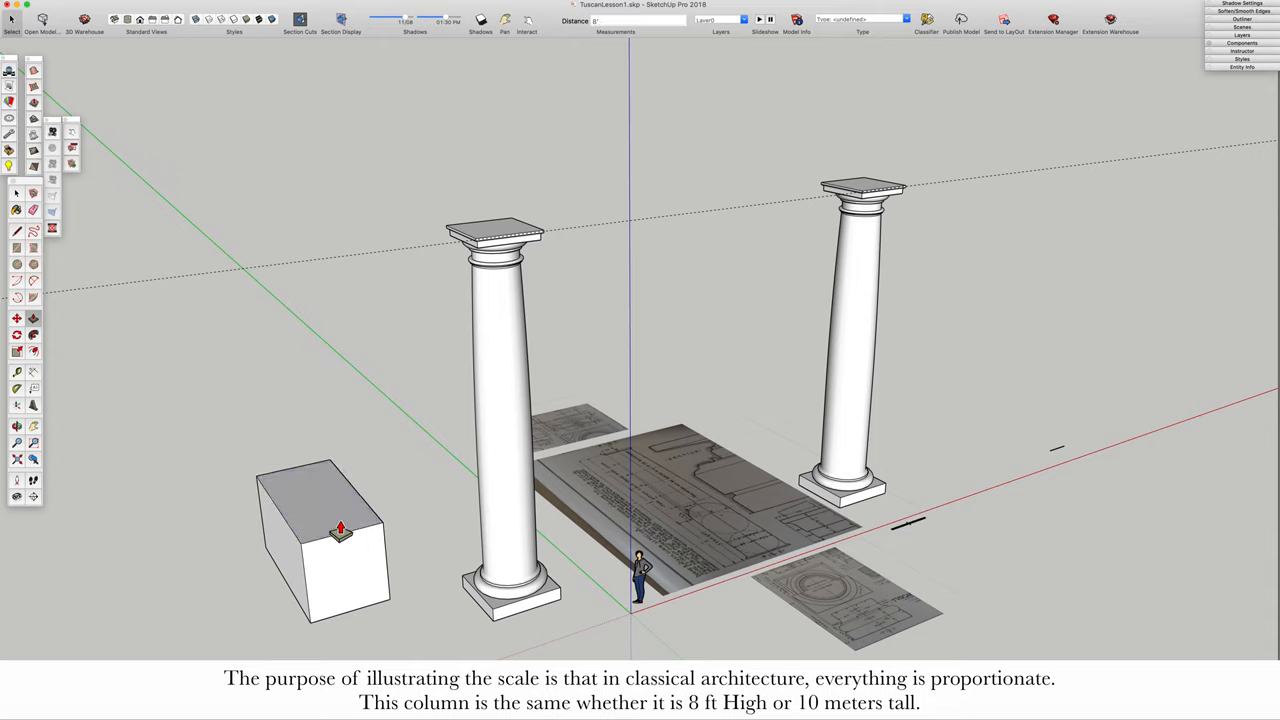
Select the left column and scale it uniformly from the Scale tool's corner grip
left_click(510, 253)
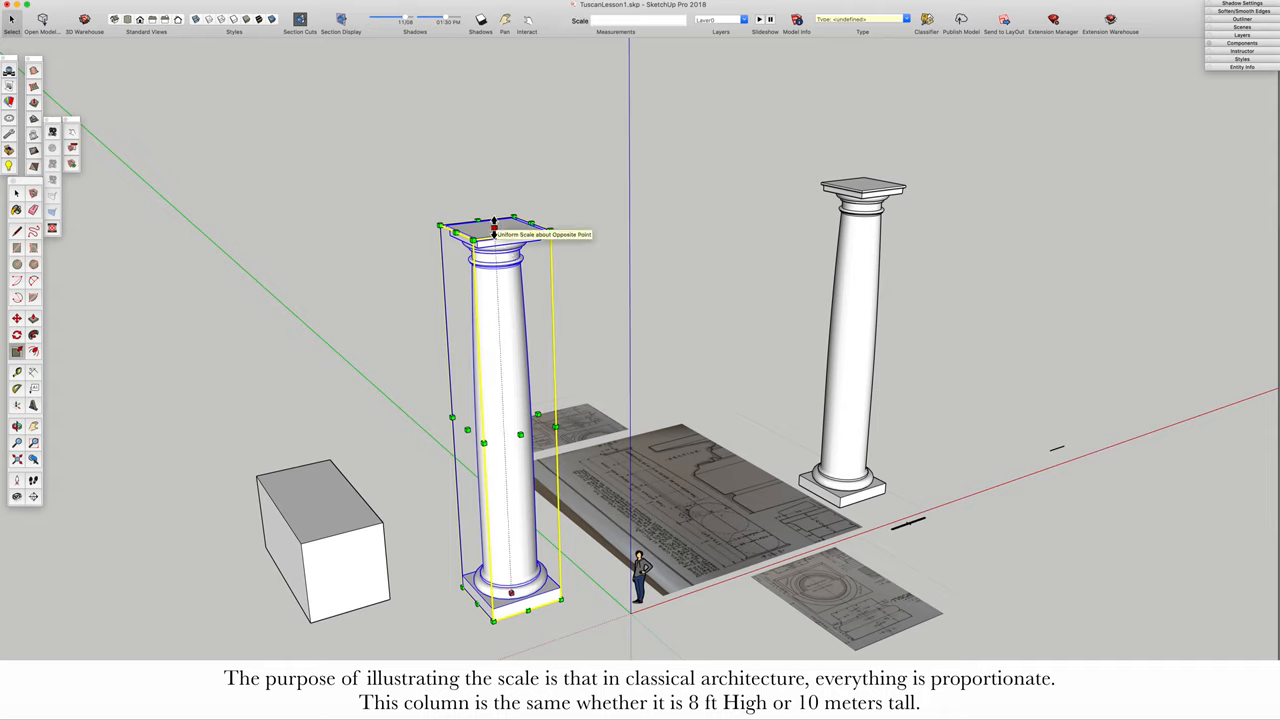
left_click_drag(493, 227, 505, 425)
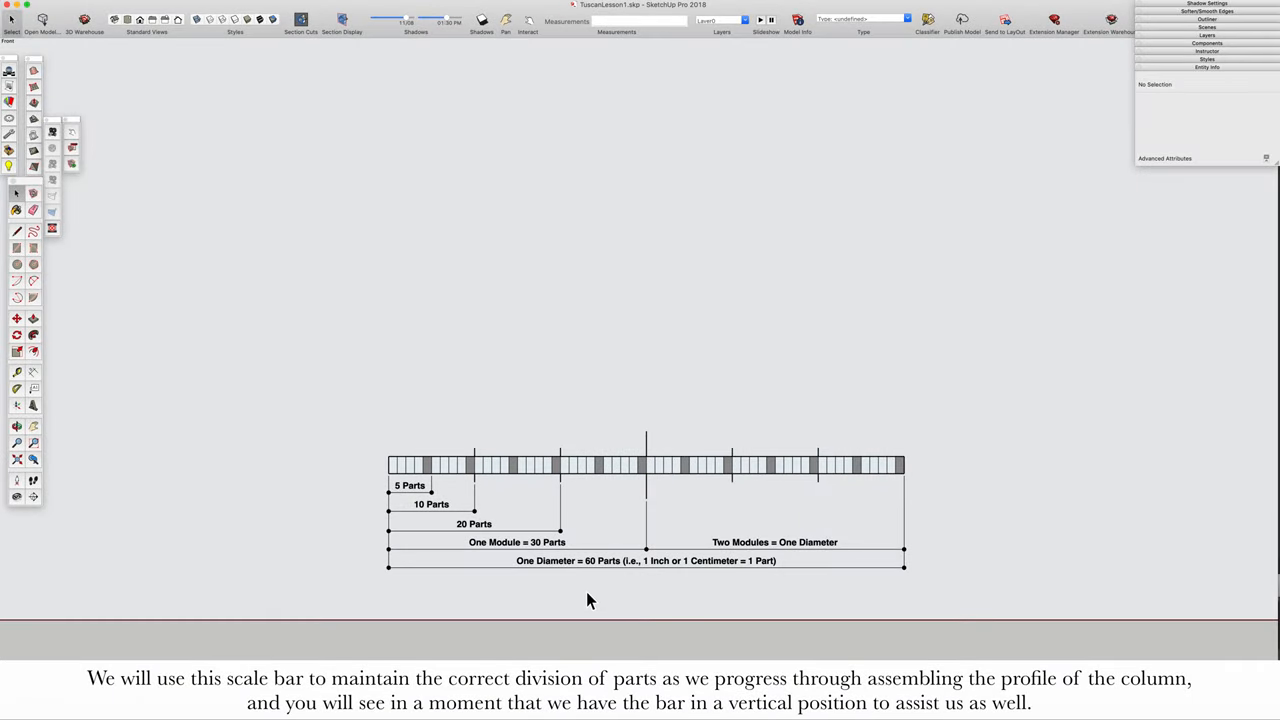
mouse_move(953, 608)
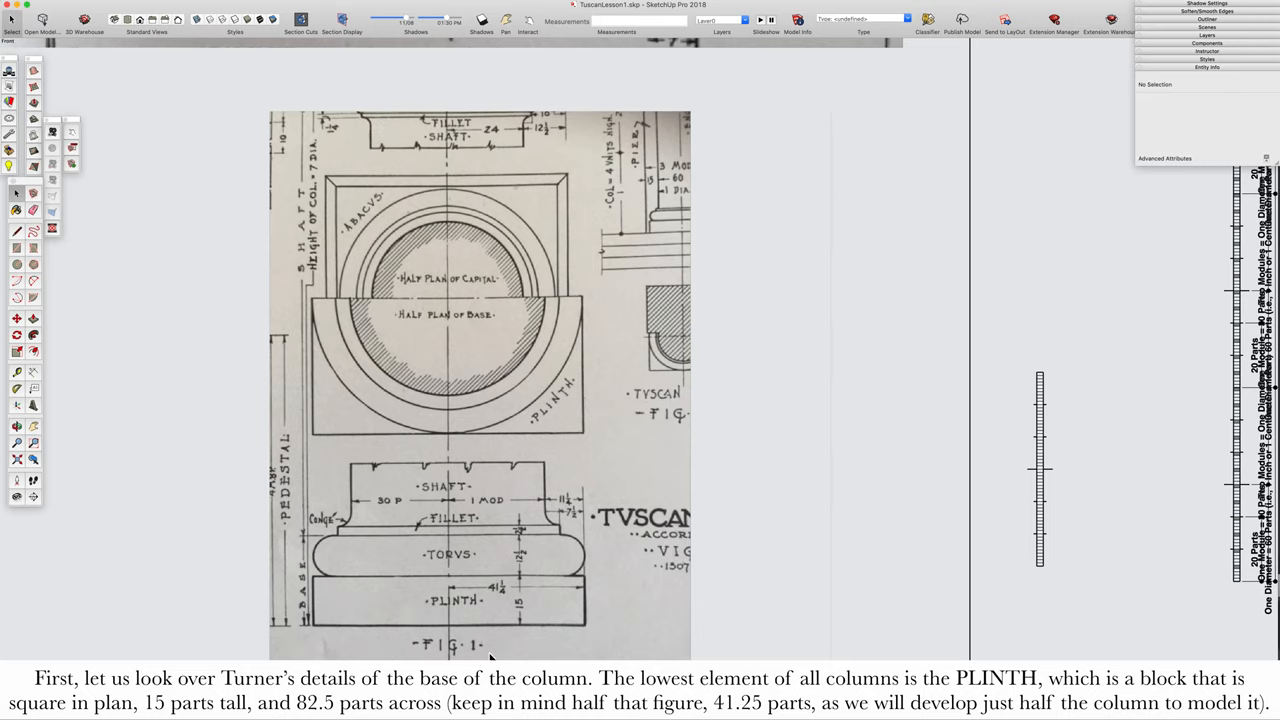
mouse_move(547, 657)
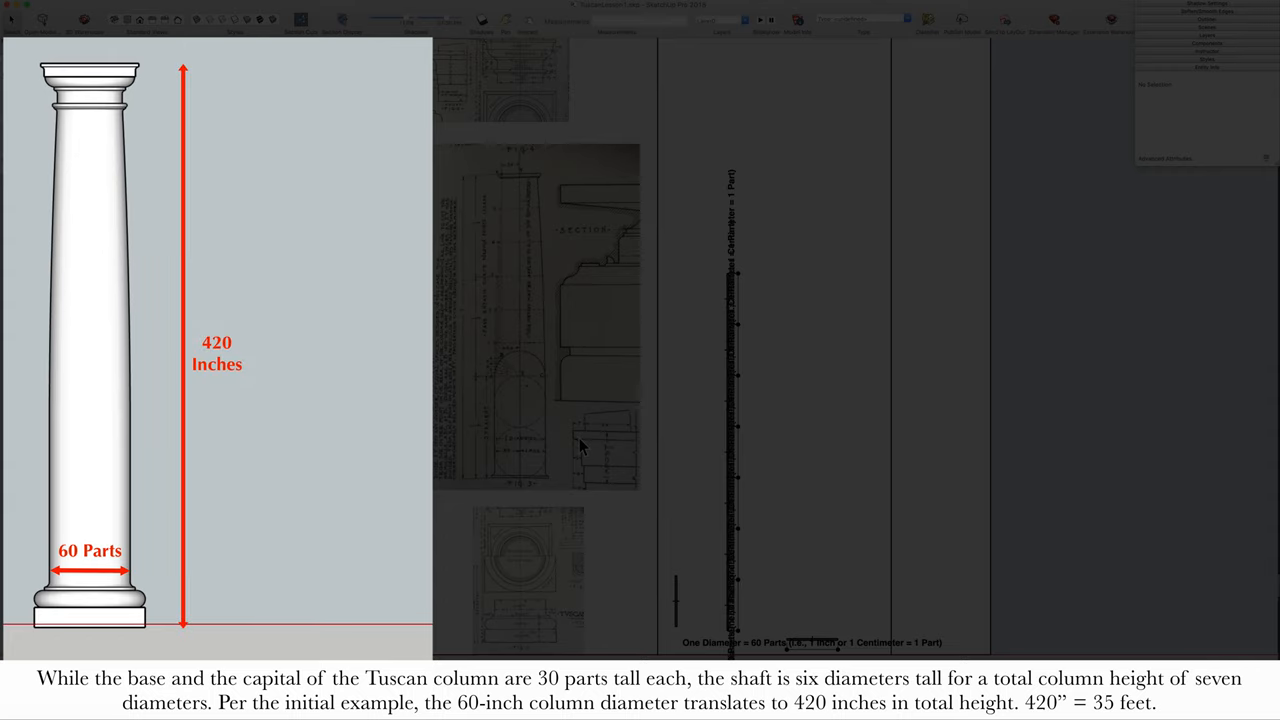
Enter 35 Feet to bring the section drawing and vertical scale bar into view
type("= 35 Feet")
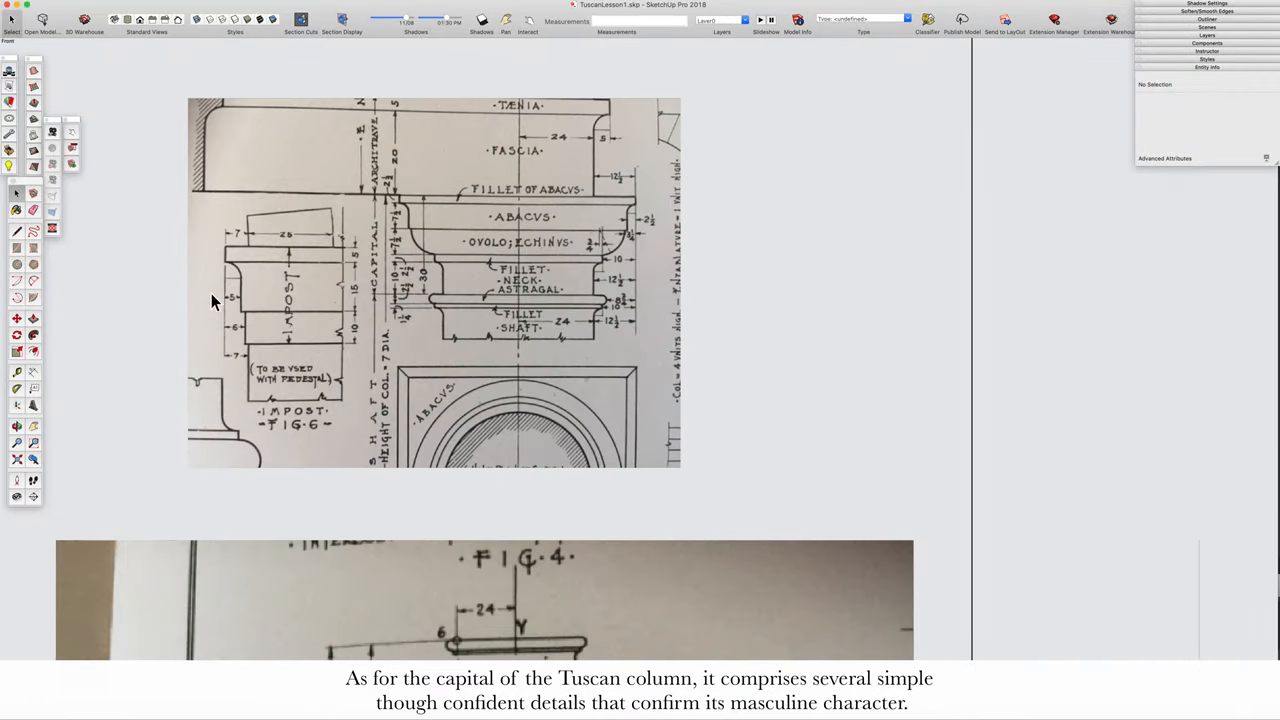
mouse_move(370, 340)
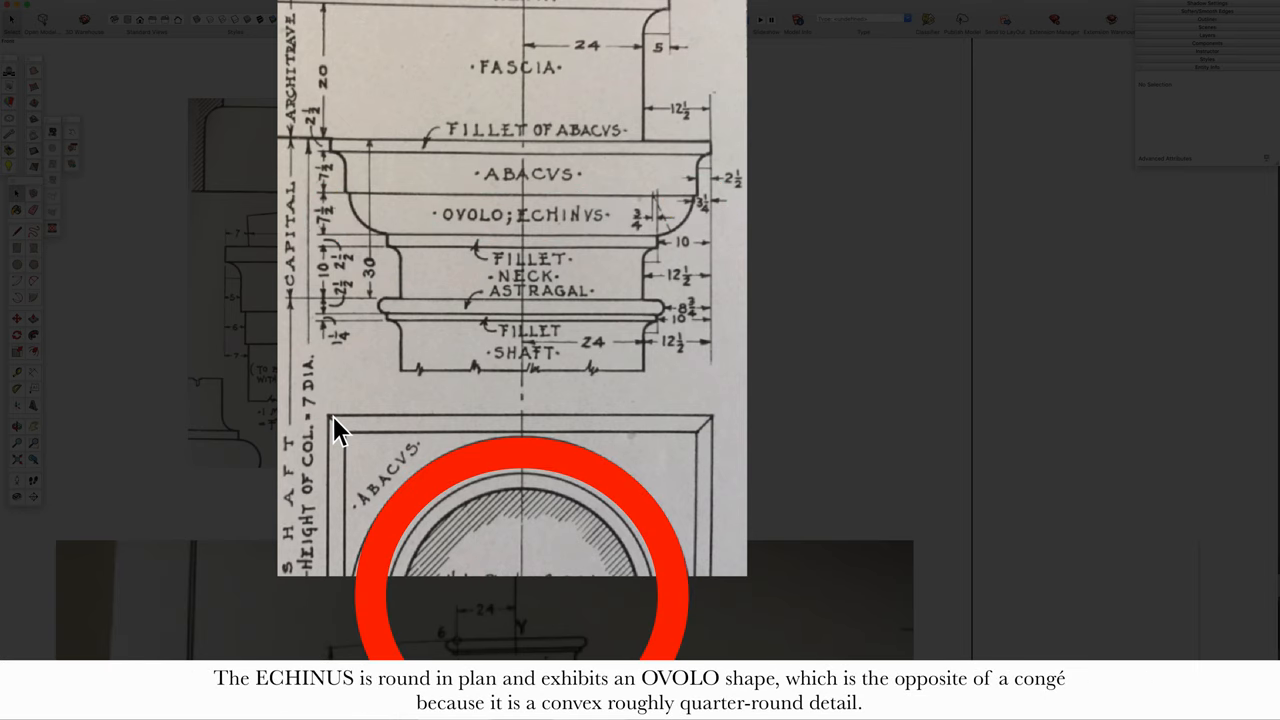
left_click(372, 213)
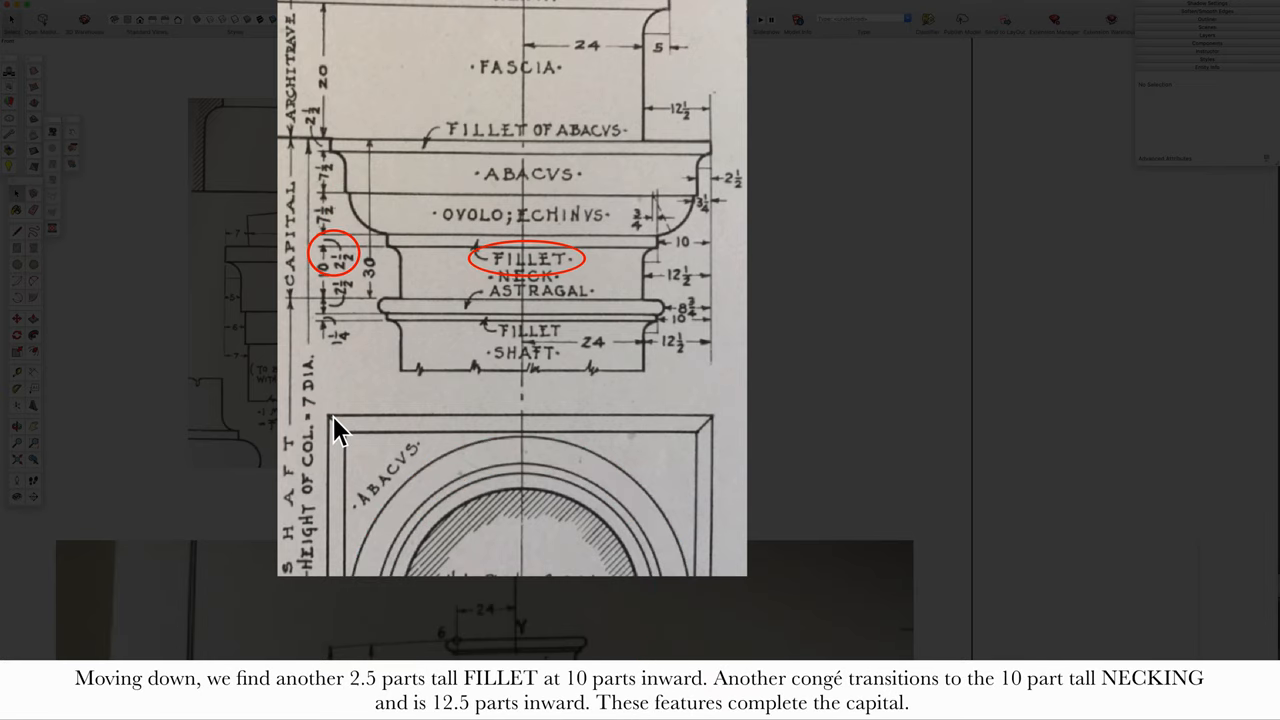
left_click(682, 245)
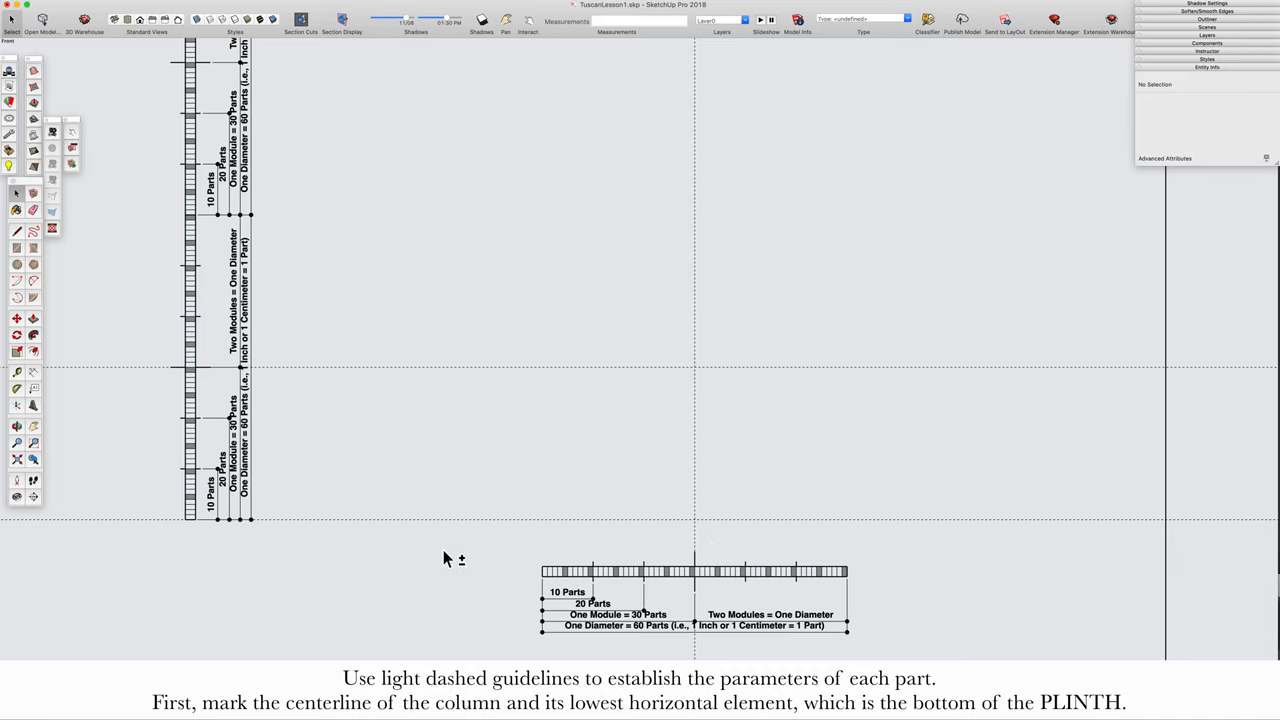
mouse_move(152, 549)
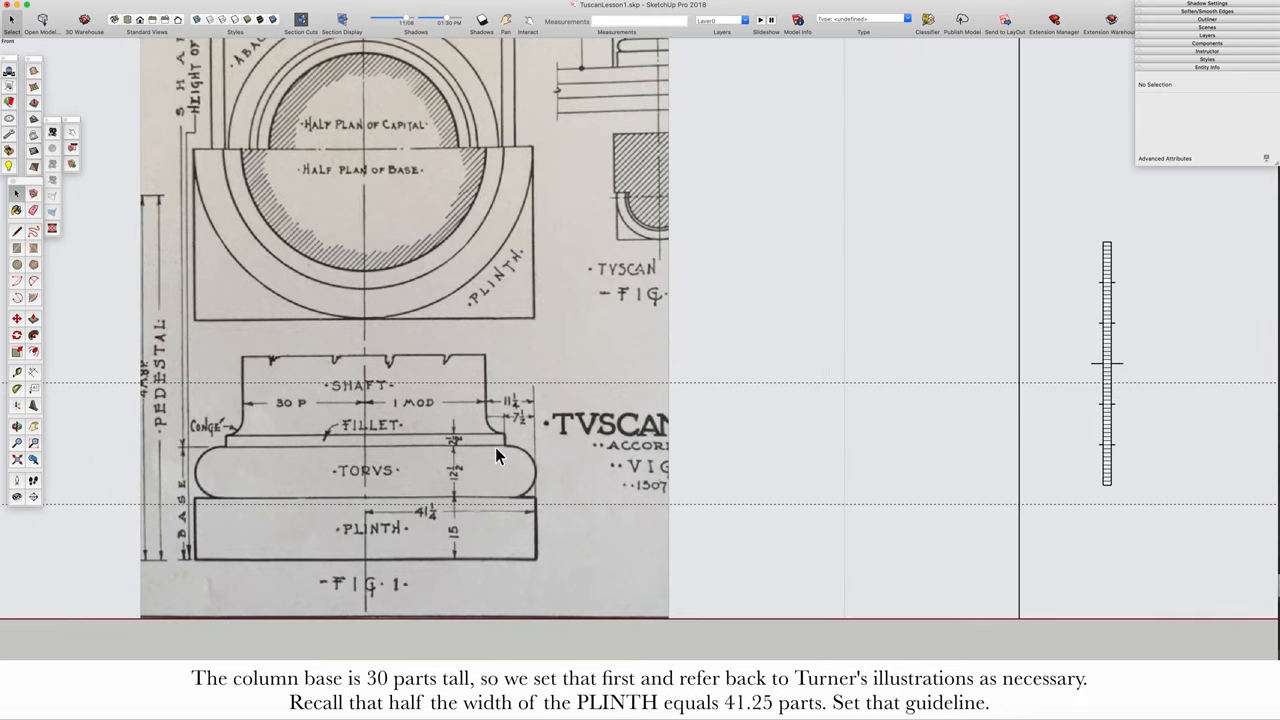
mouse_move(216, 478)
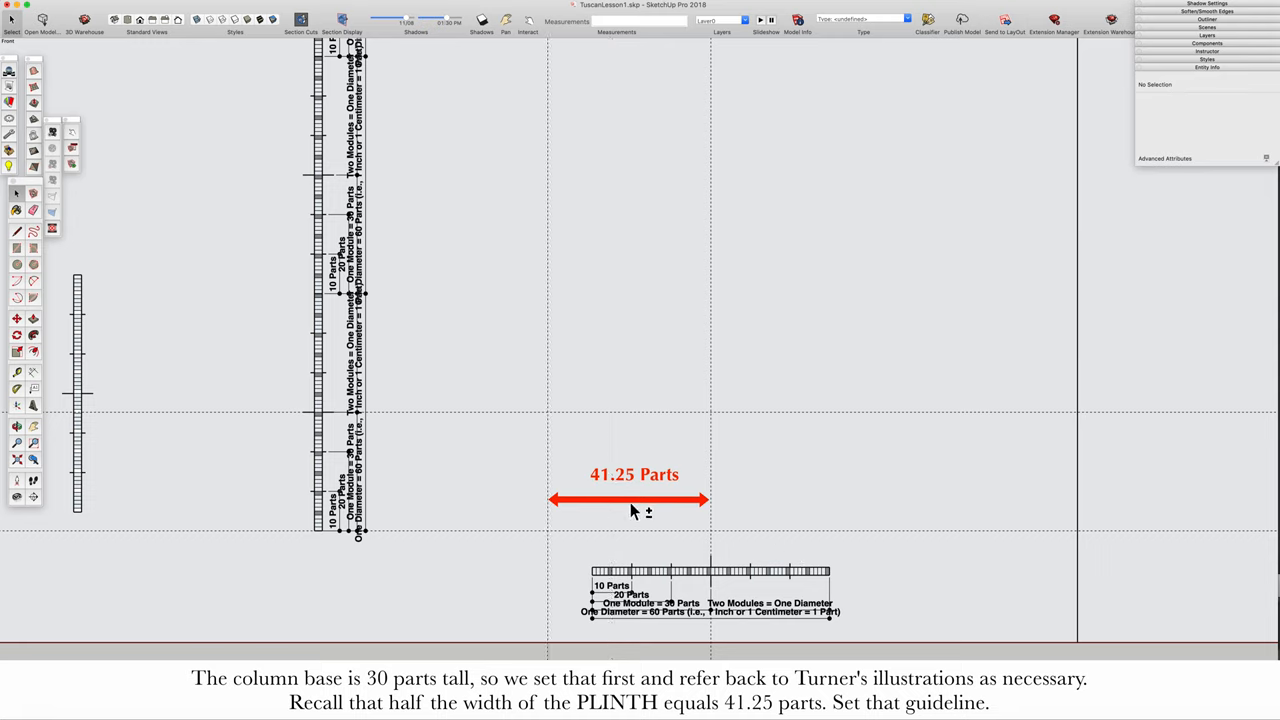
mouse_move(617, 121)
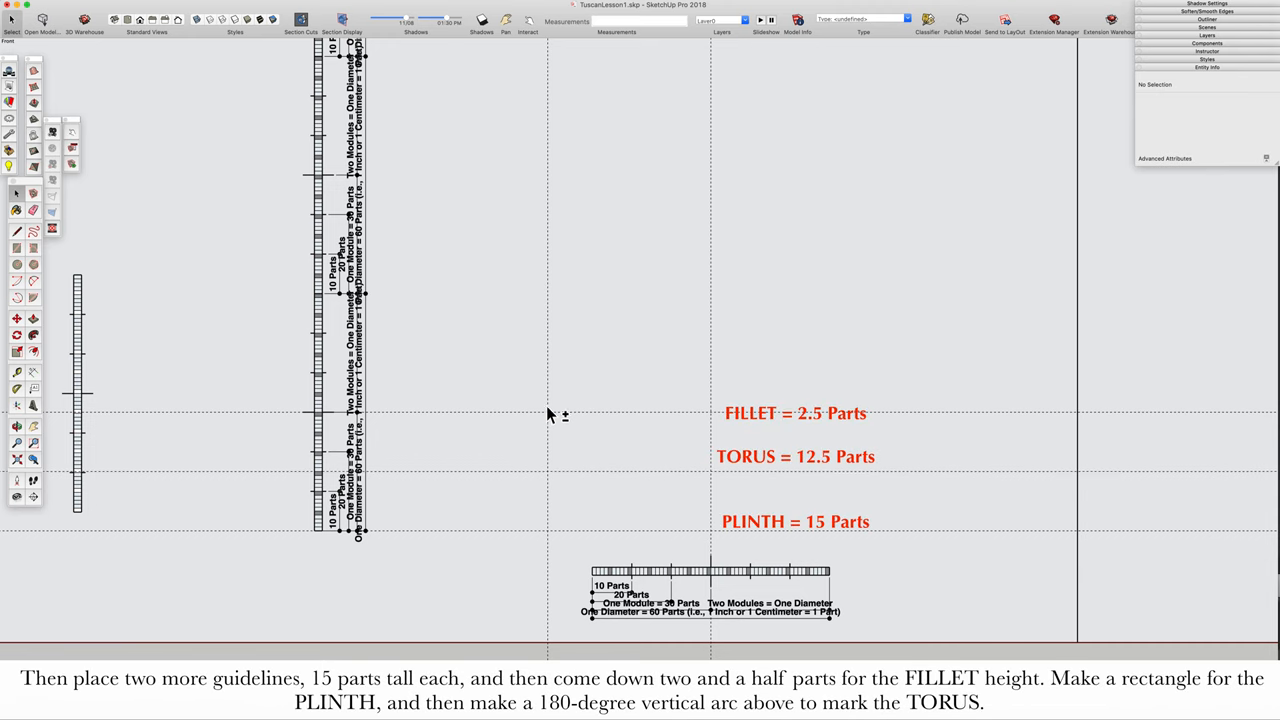
mouse_move(330, 477)
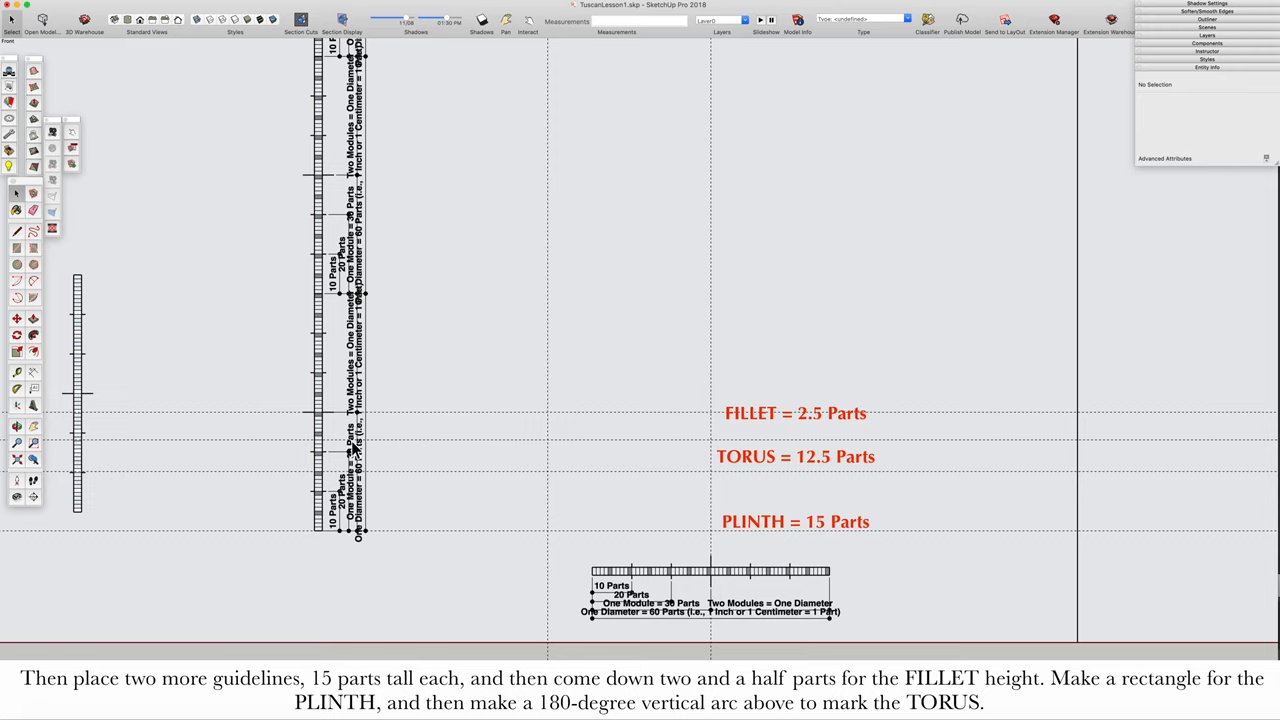
mouse_move(636, 425)
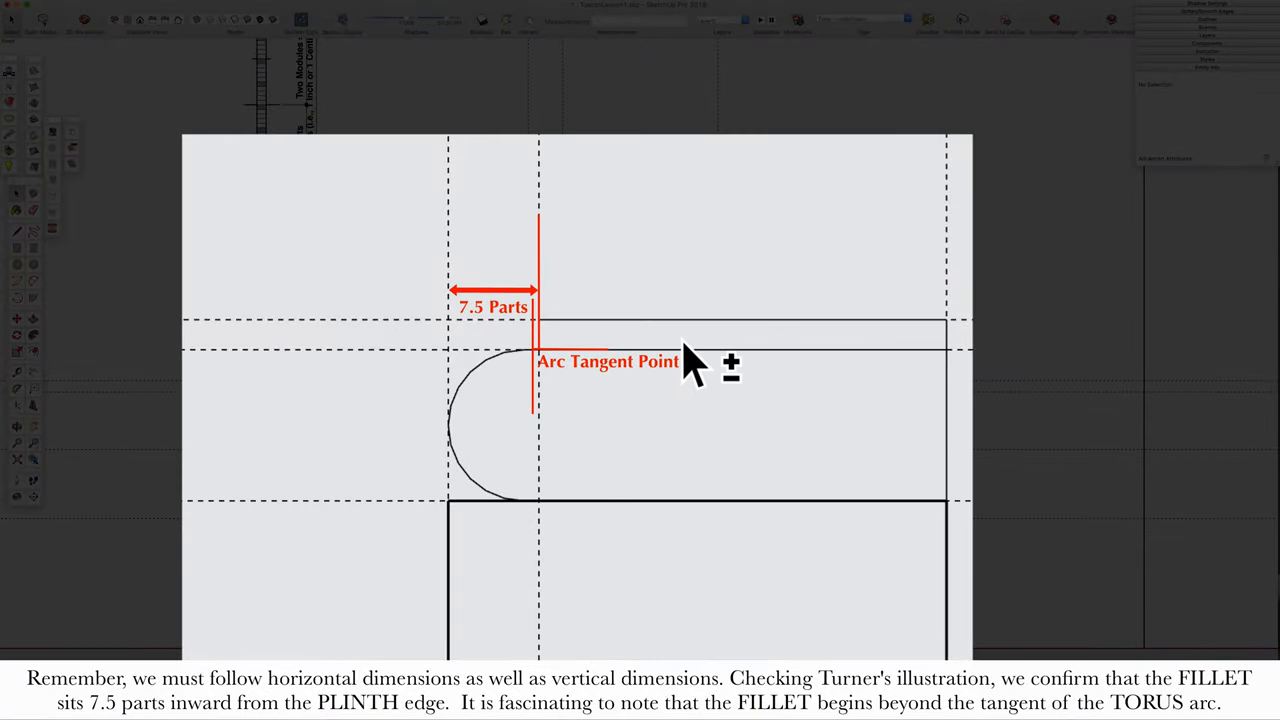
mouse_move(860, 405)
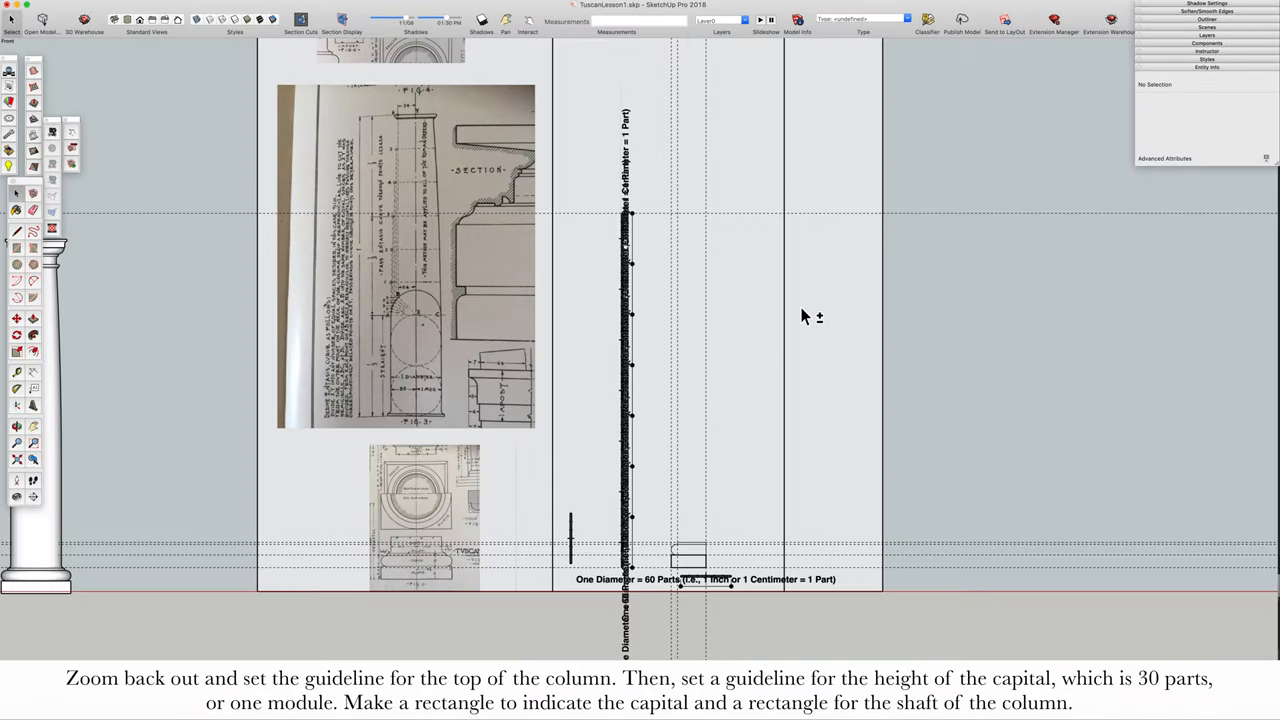
mouse_move(770, 218)
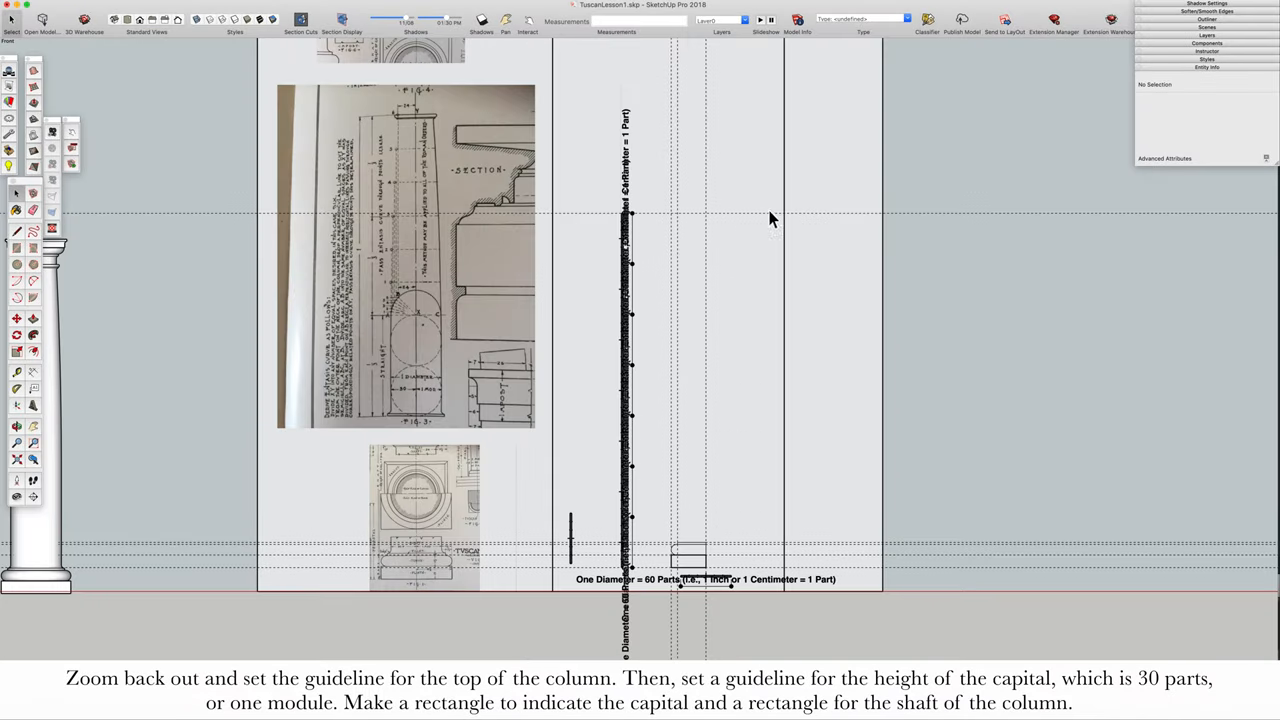
mouse_move(658, 545)
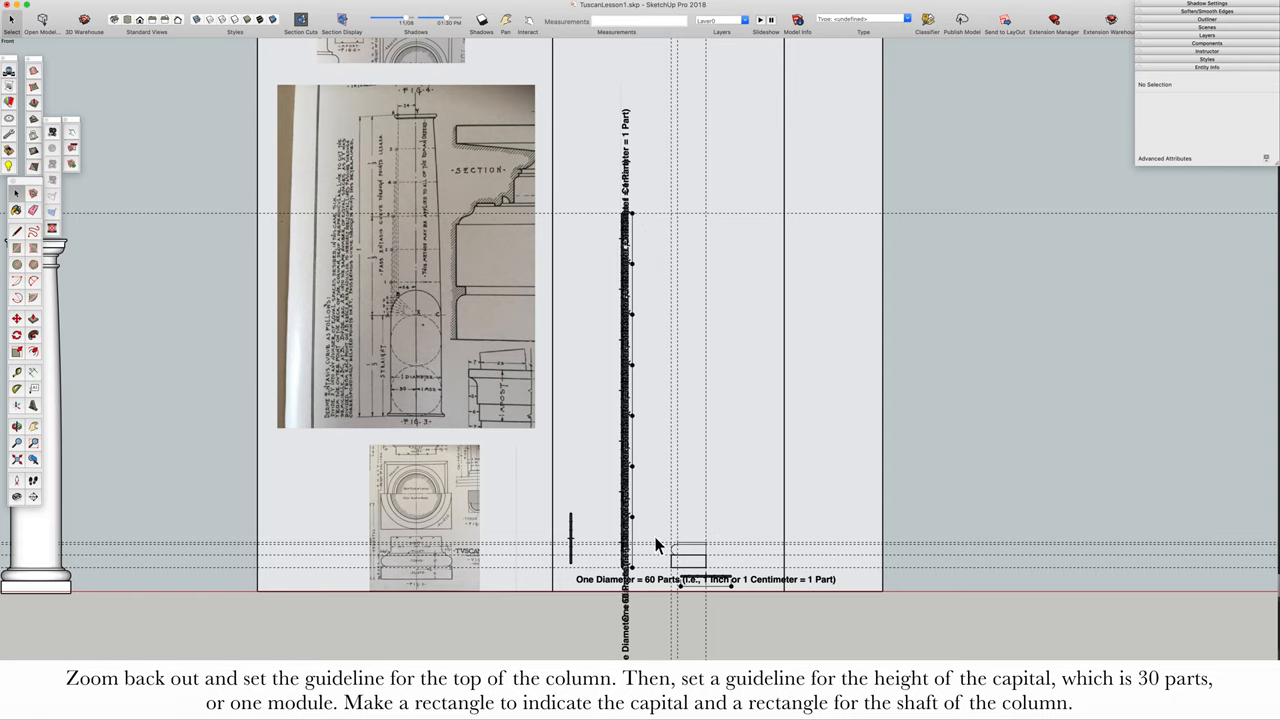
Zoom out to view the column's guideline area
scroll("down", 3)
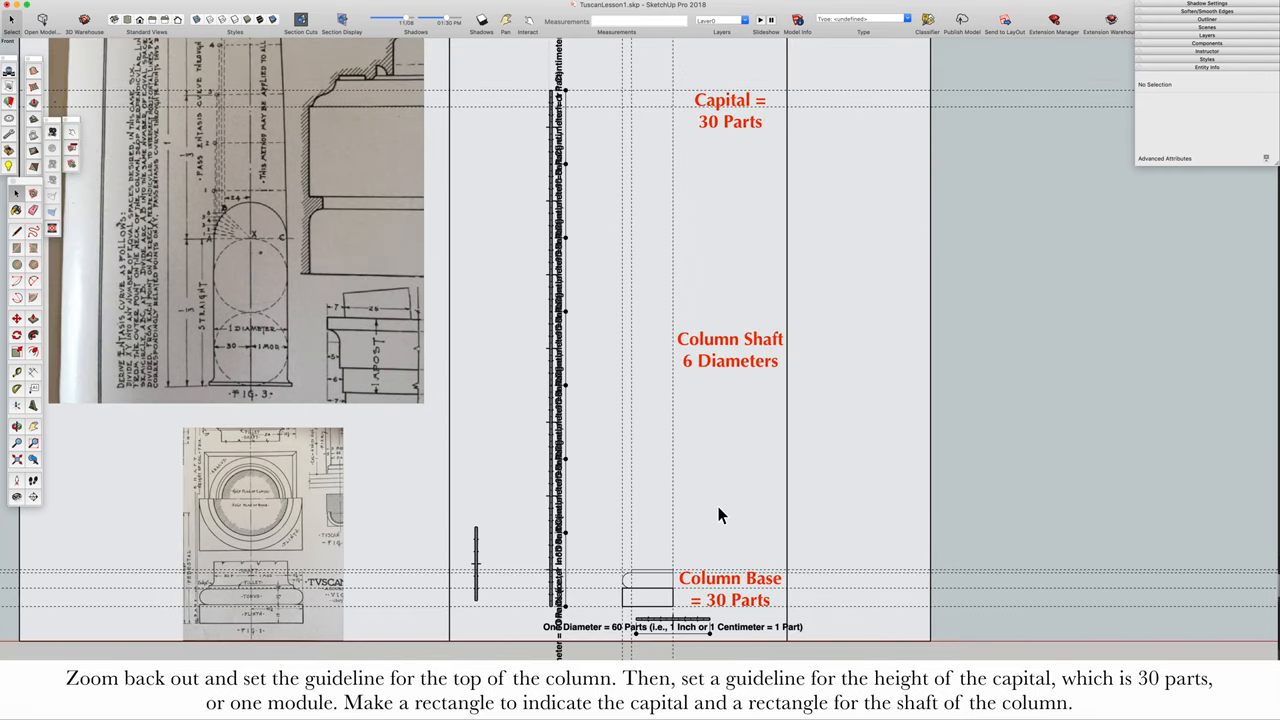
mouse_move(648, 117)
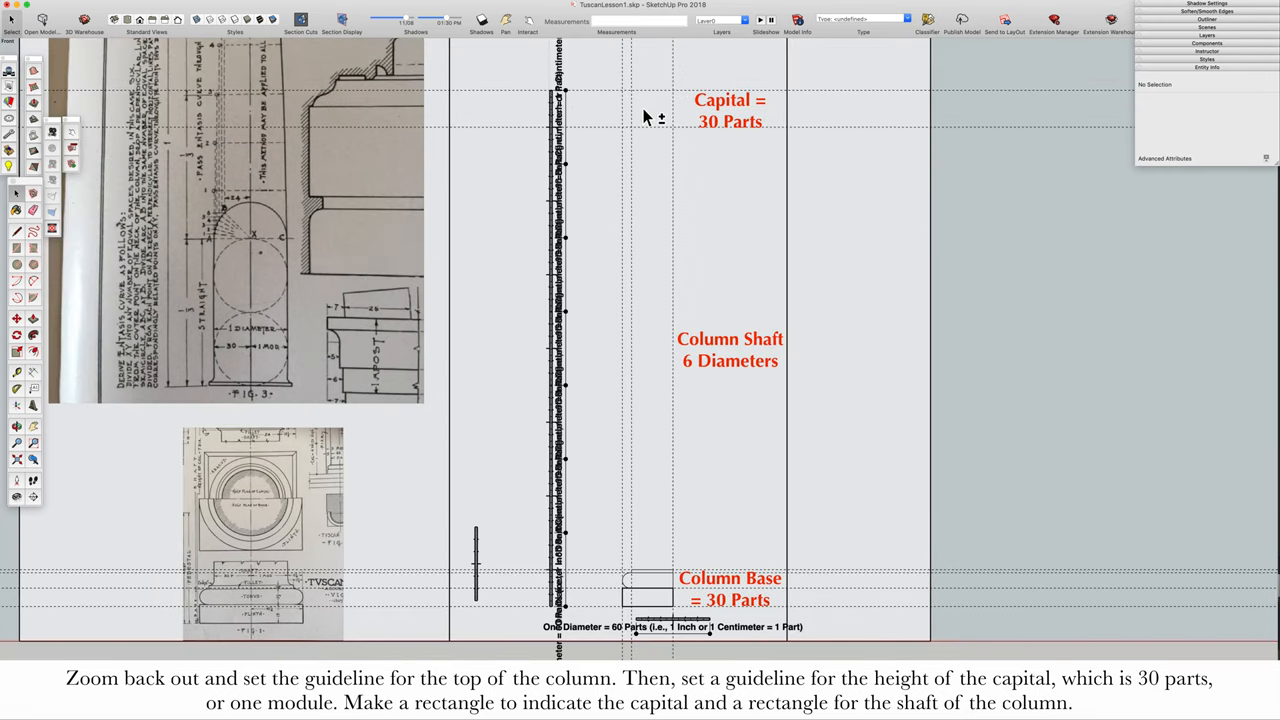
mouse_move(521, 138)
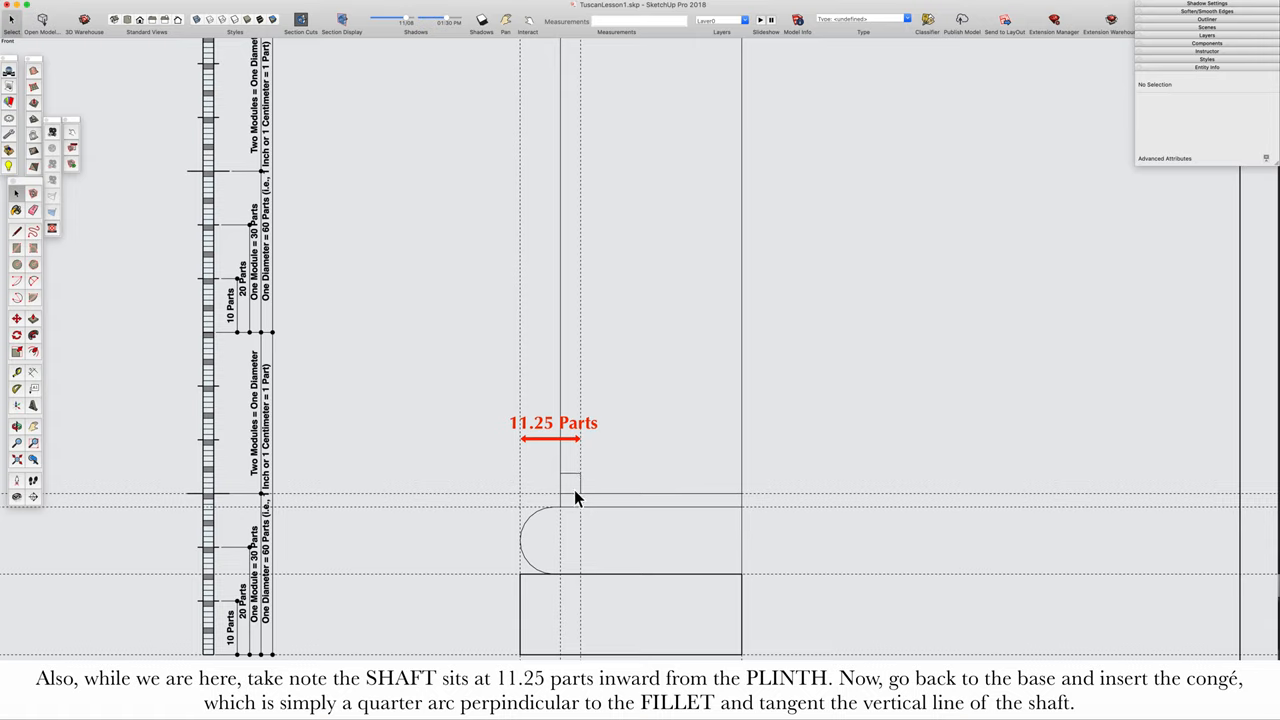
mouse_move(578, 398)
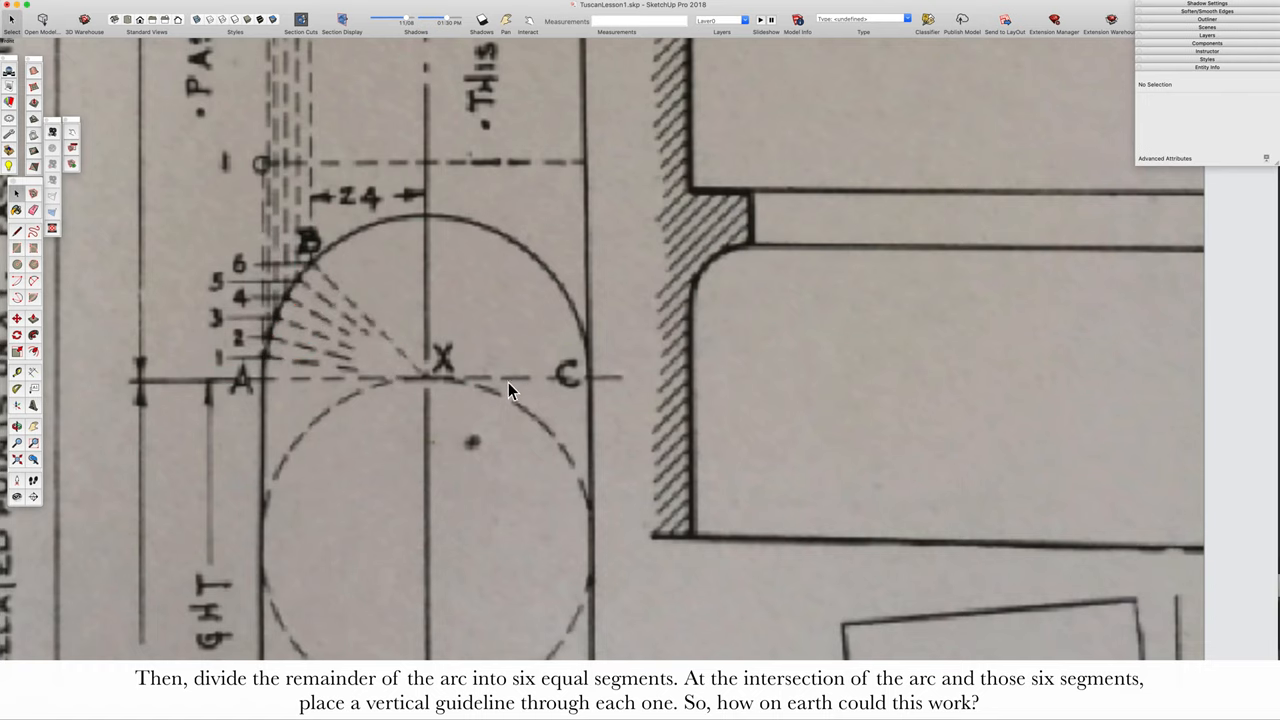
mouse_move(258, 407)
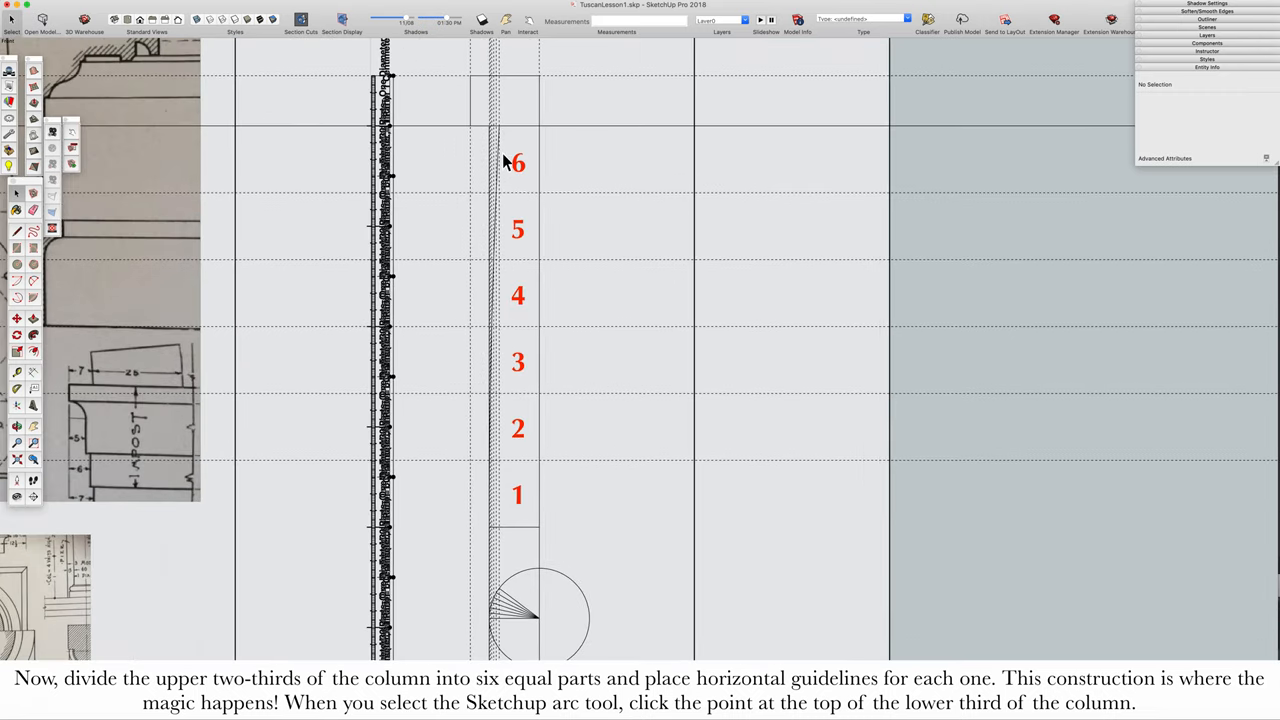
mouse_move(500, 195)
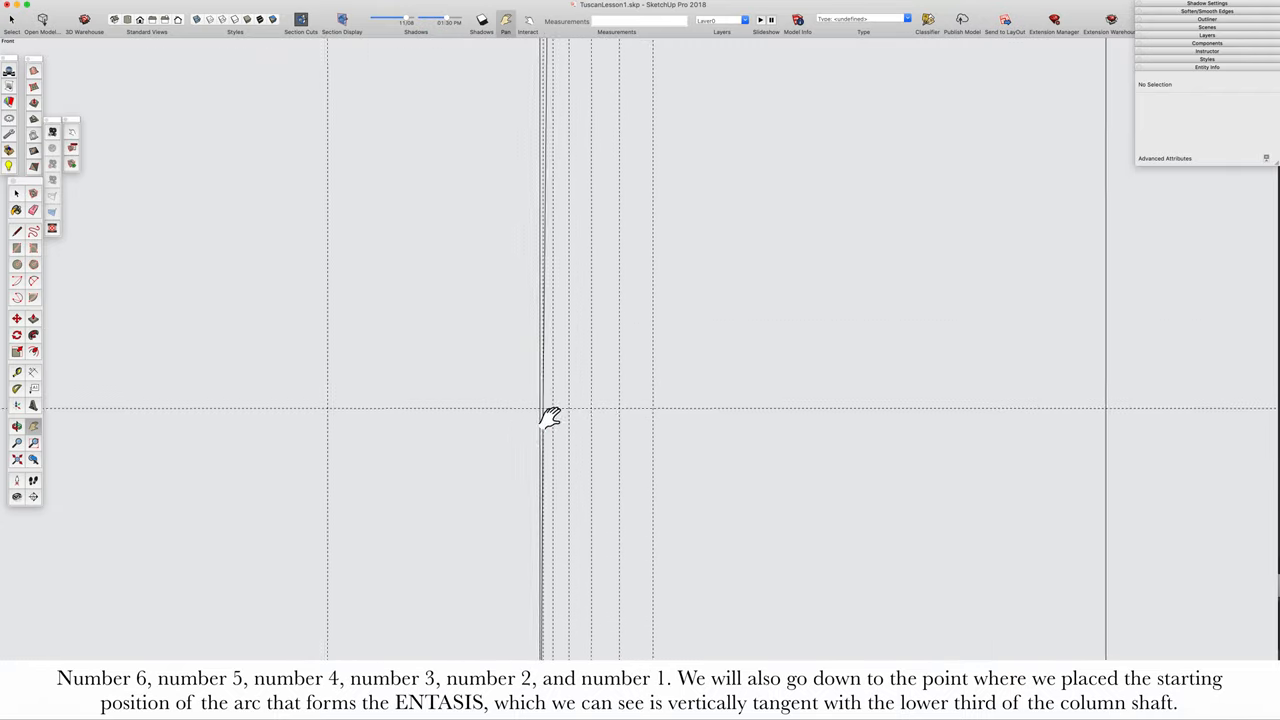
Pan the view along the tapering shaft outline
left_click_drag(550, 418, 590, 330)
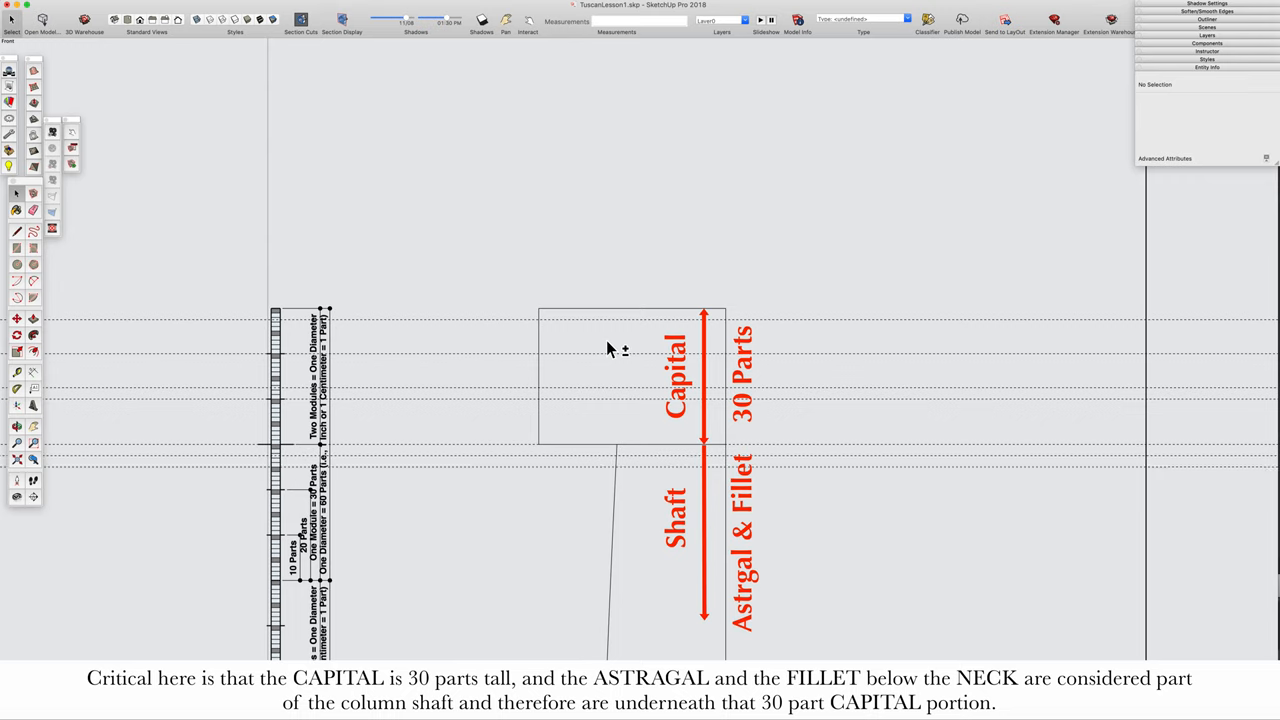
mouse_move(557, 320)
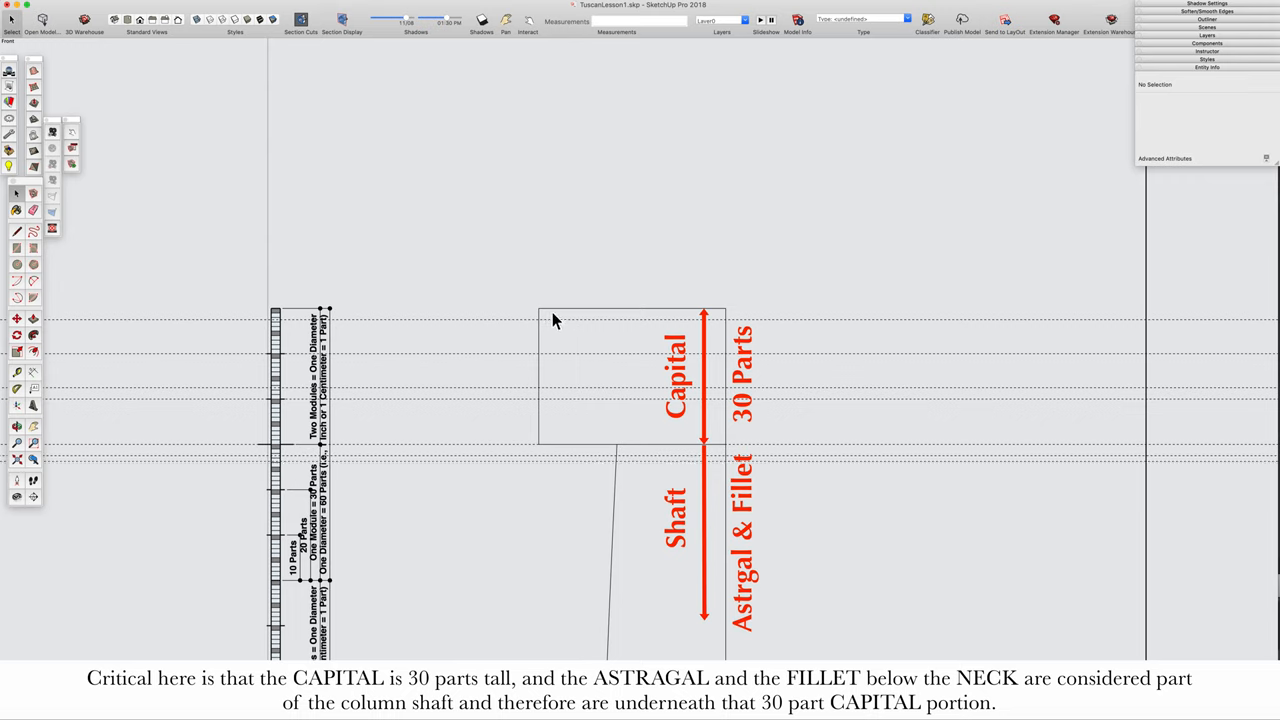
mouse_move(542, 327)
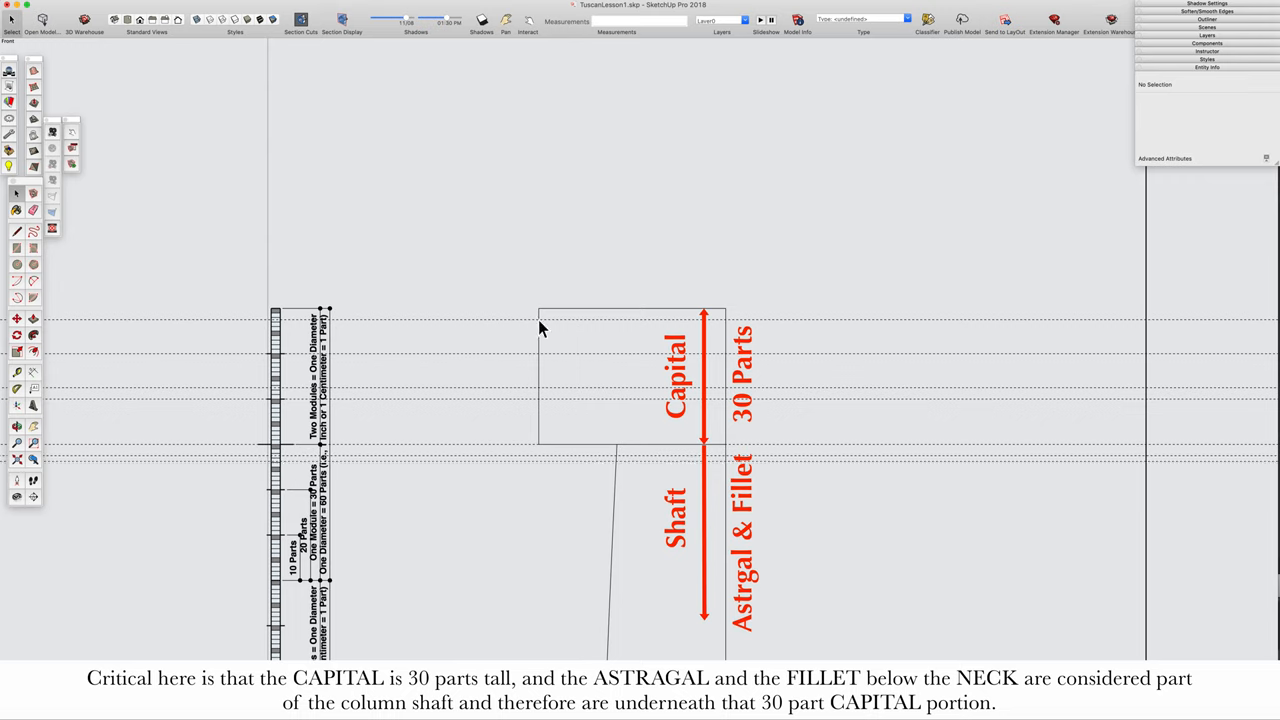
mouse_move(518, 400)
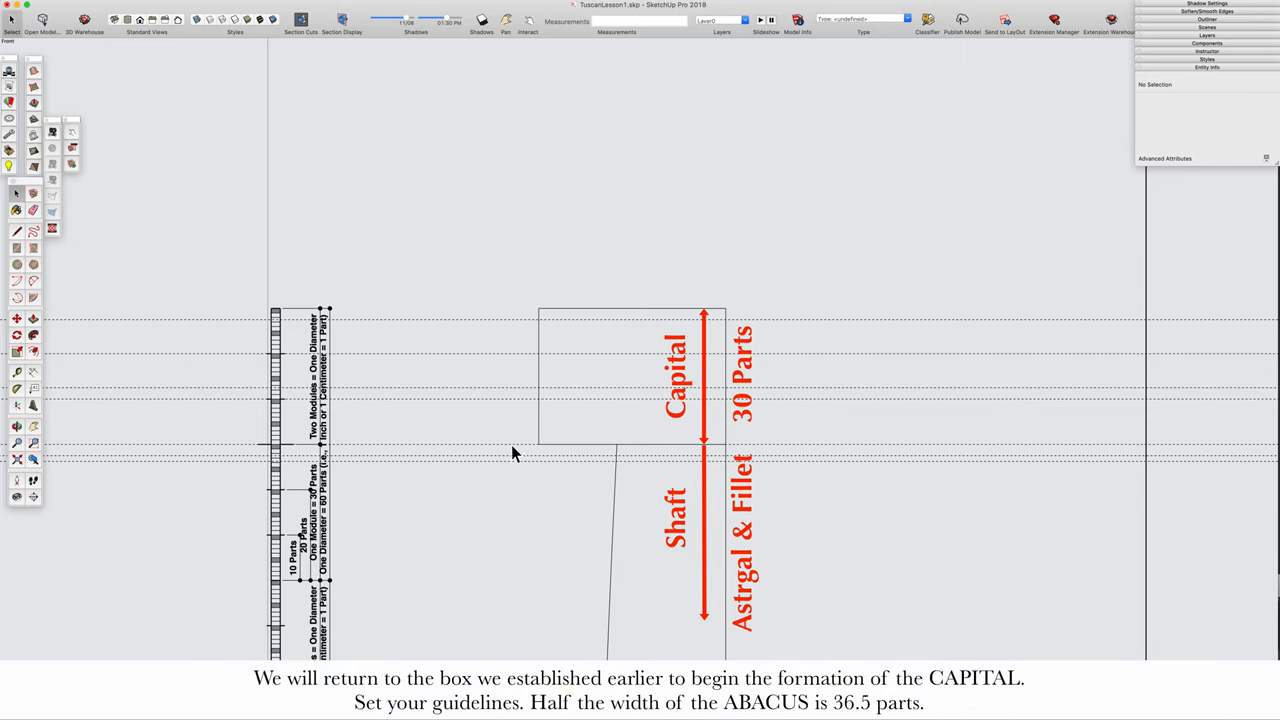
mouse_move(627, 472)
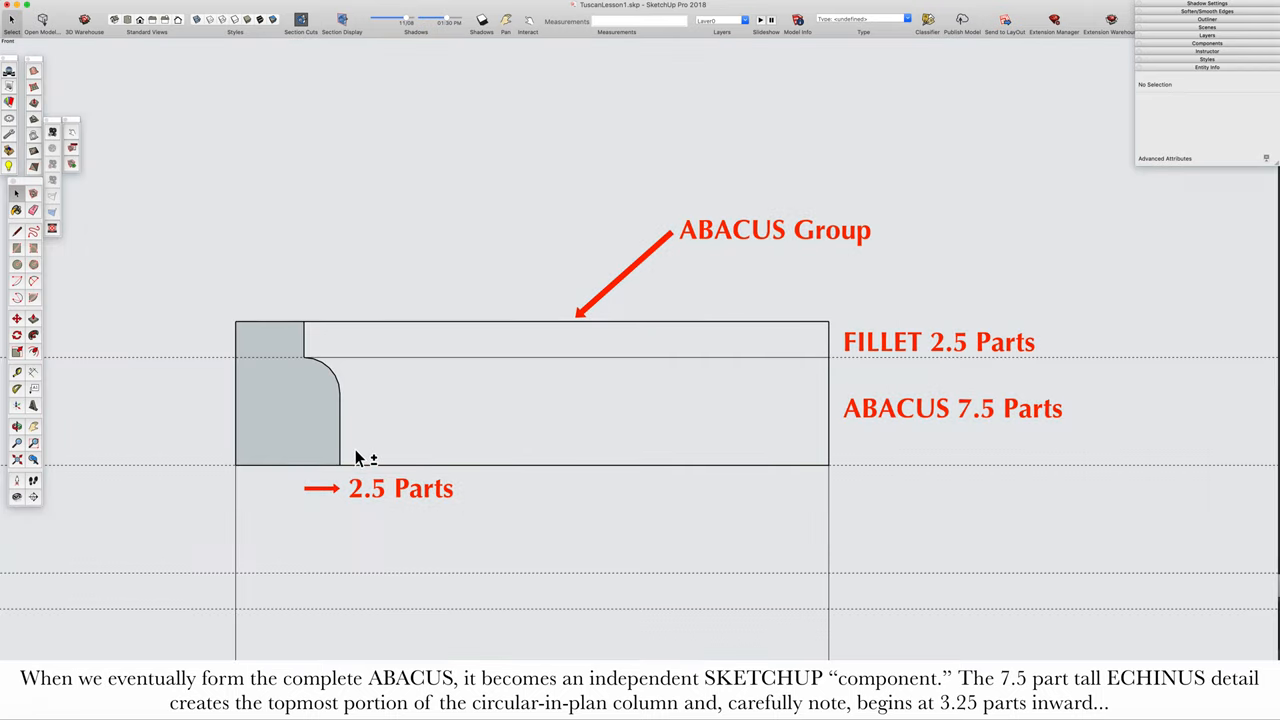
mouse_move(532, 435)
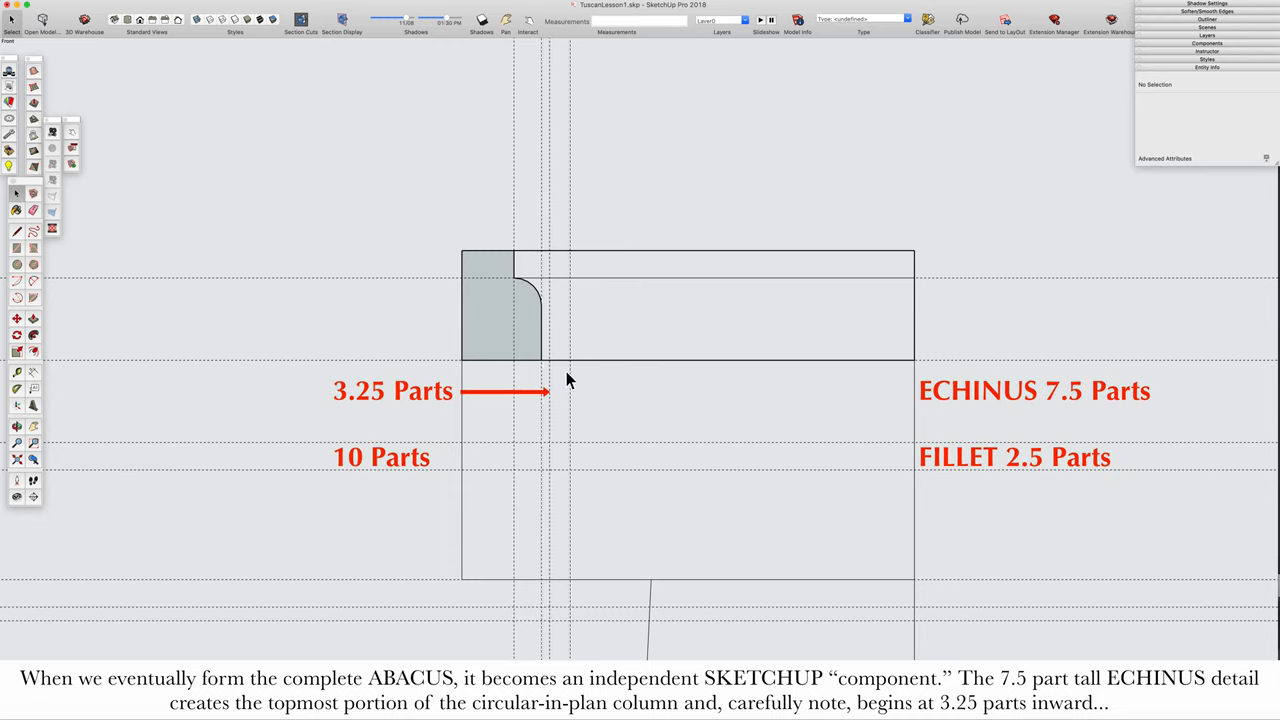
mouse_move(583, 377)
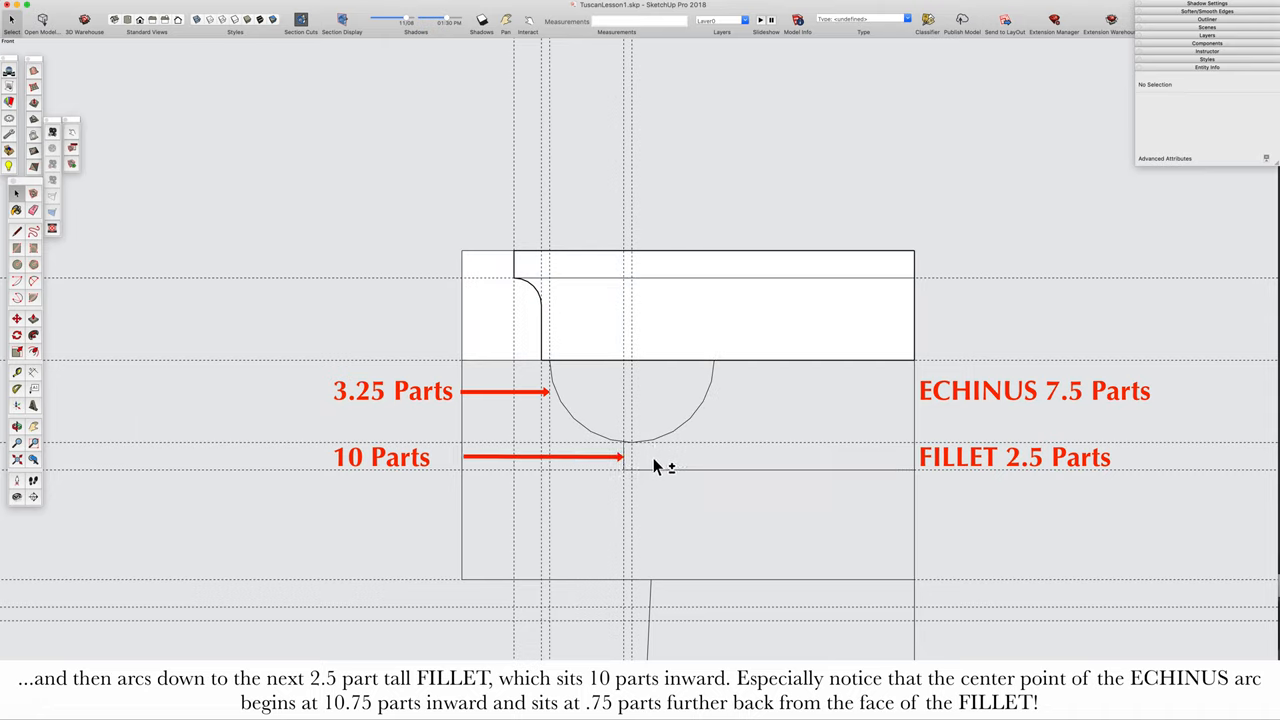
mouse_move(837, 463)
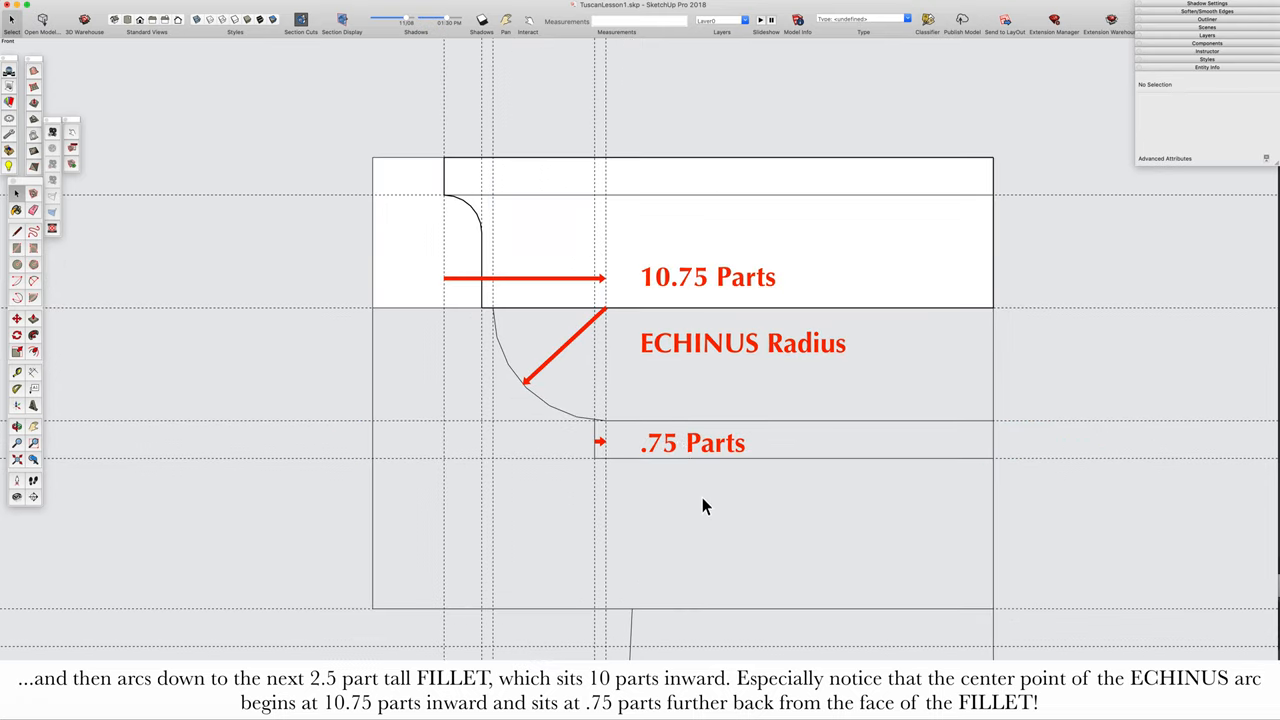
mouse_move(625, 348)
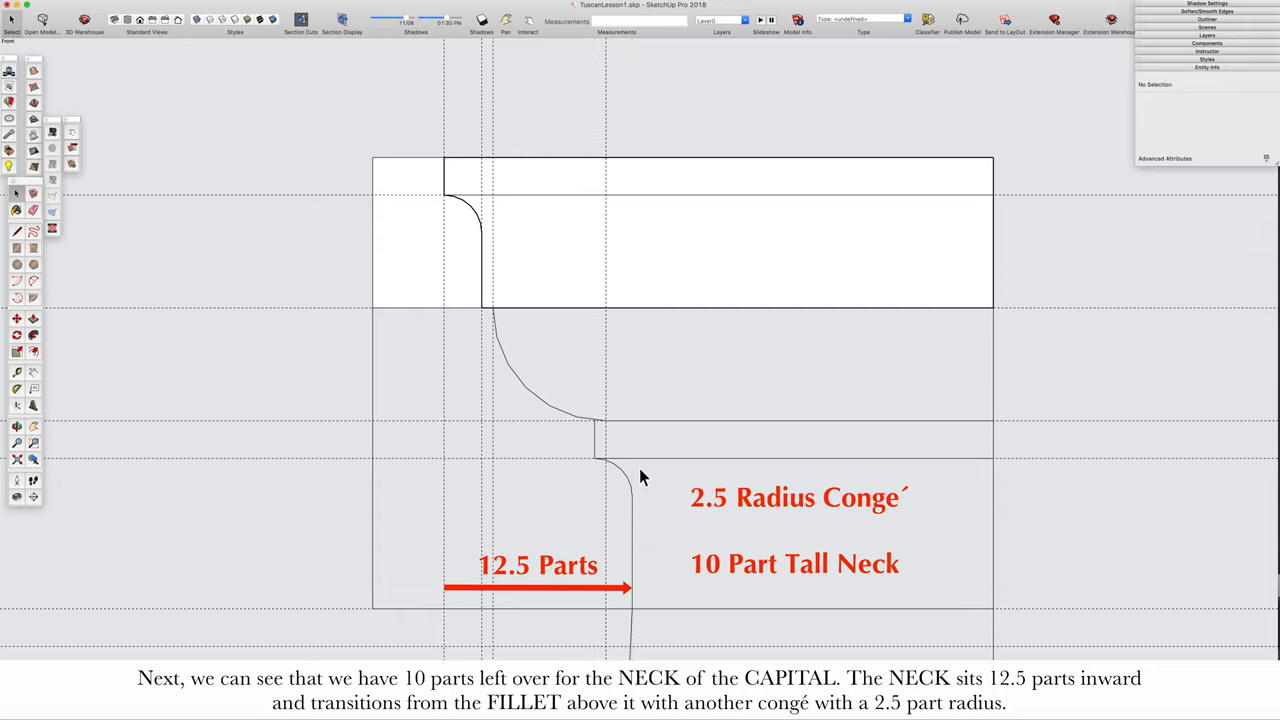
mouse_move(577, 417)
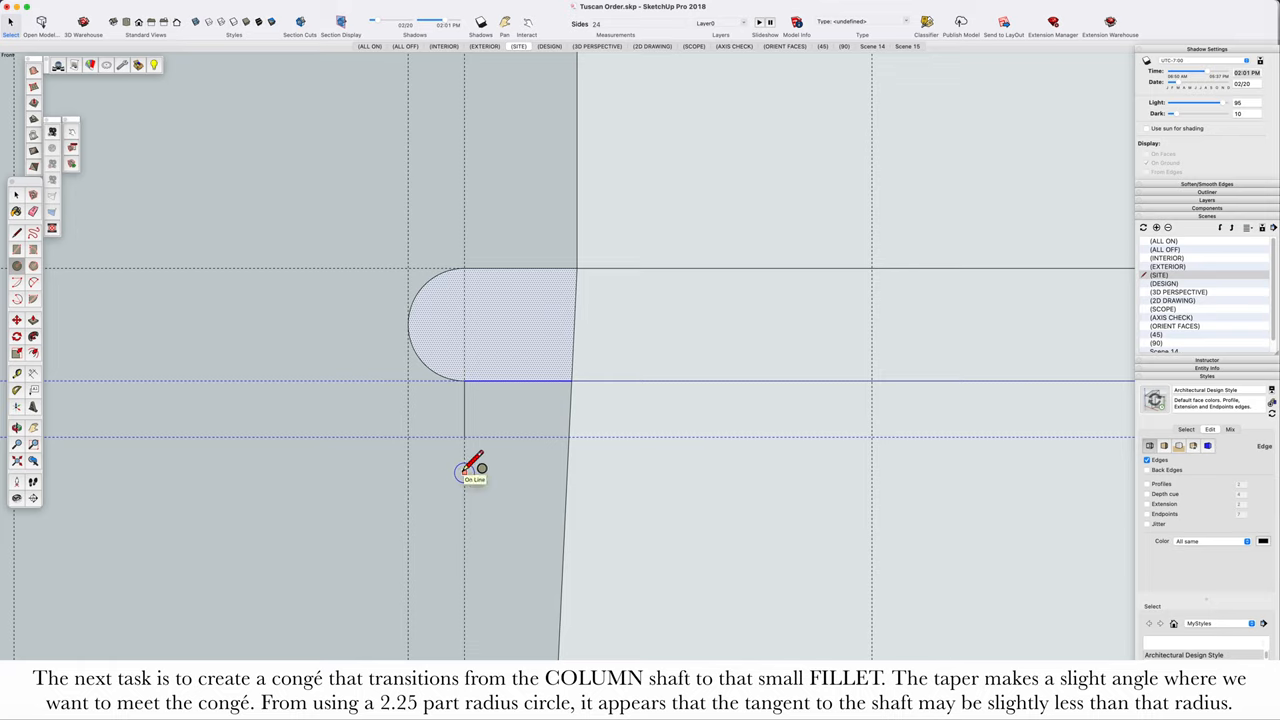
Draw a trial circle at the corner between the shaft and fillet
left_click_drag(465, 424, 595, 420)
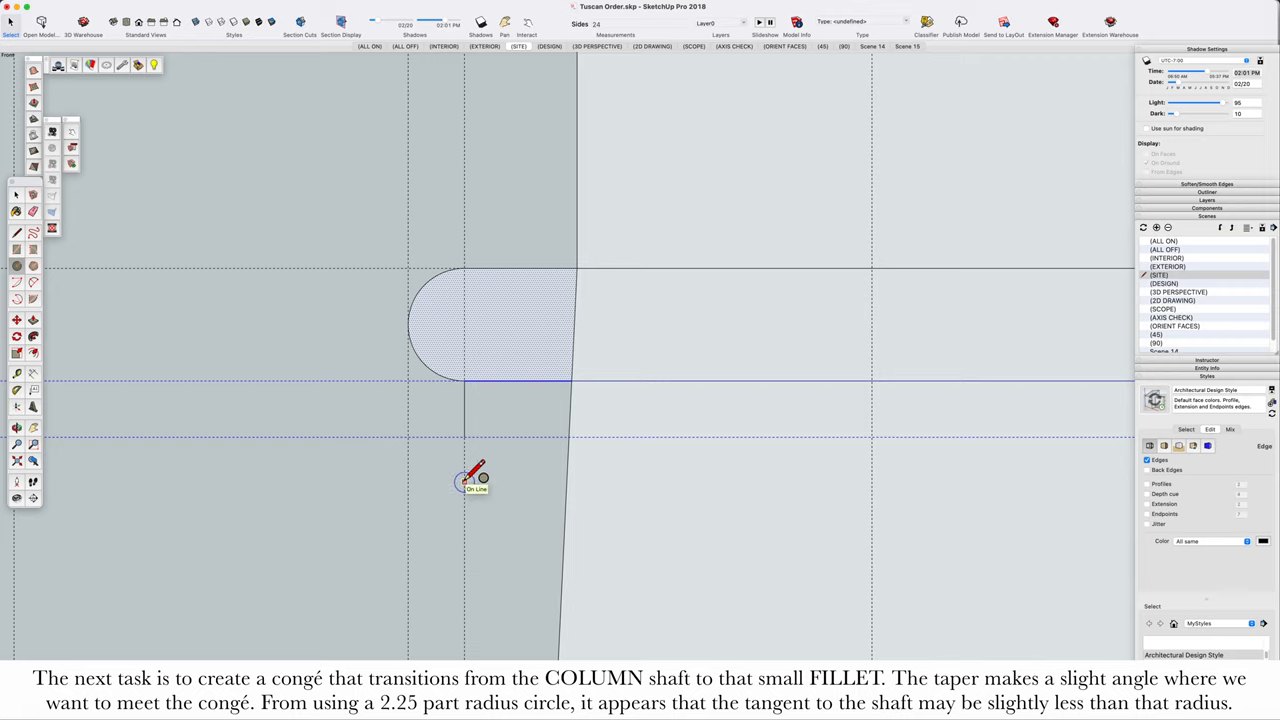
mouse_move(192, 498)
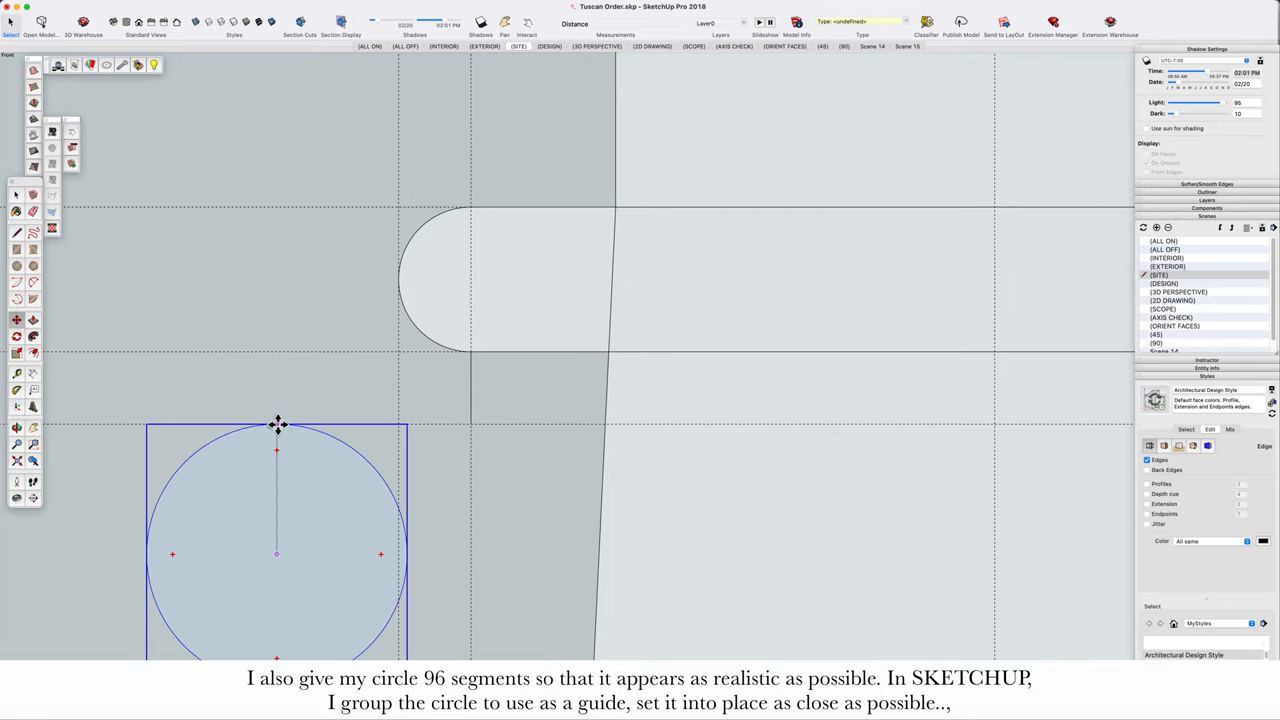
Move the guide circle against the shaft and fillet, then explode its group
left_click_drag(277, 425, 476, 431)
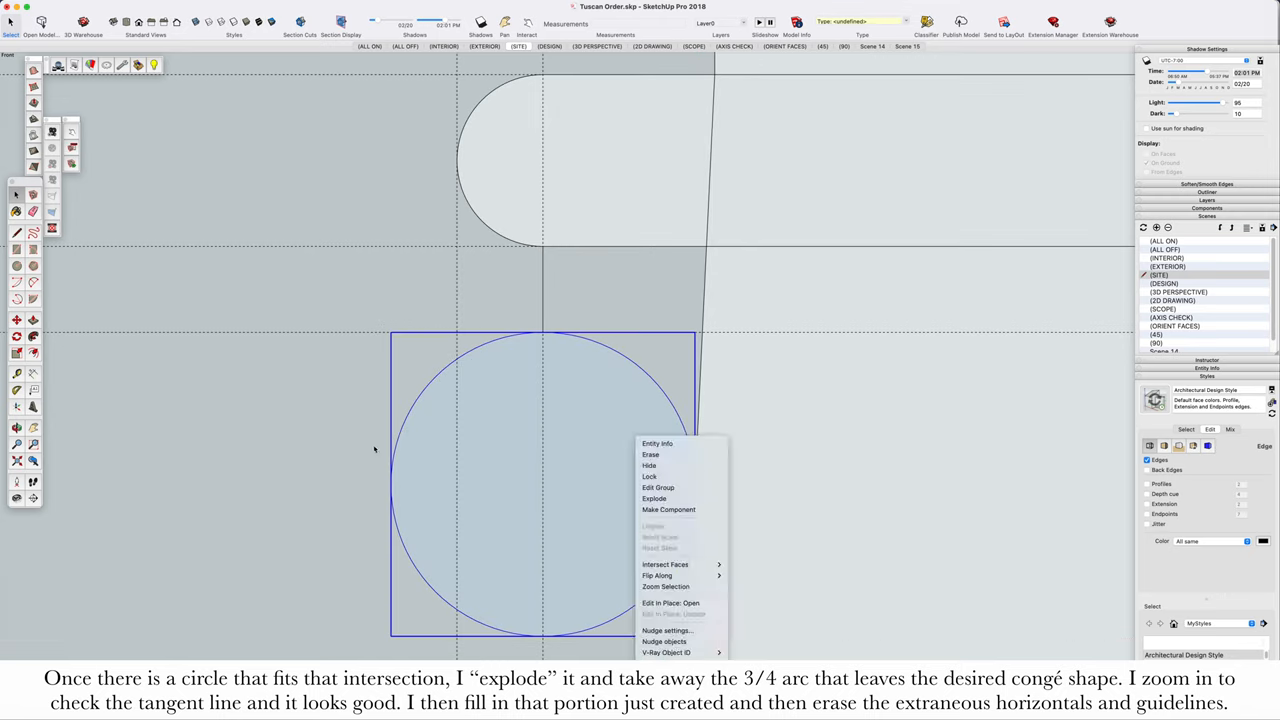
left_click(652, 499)
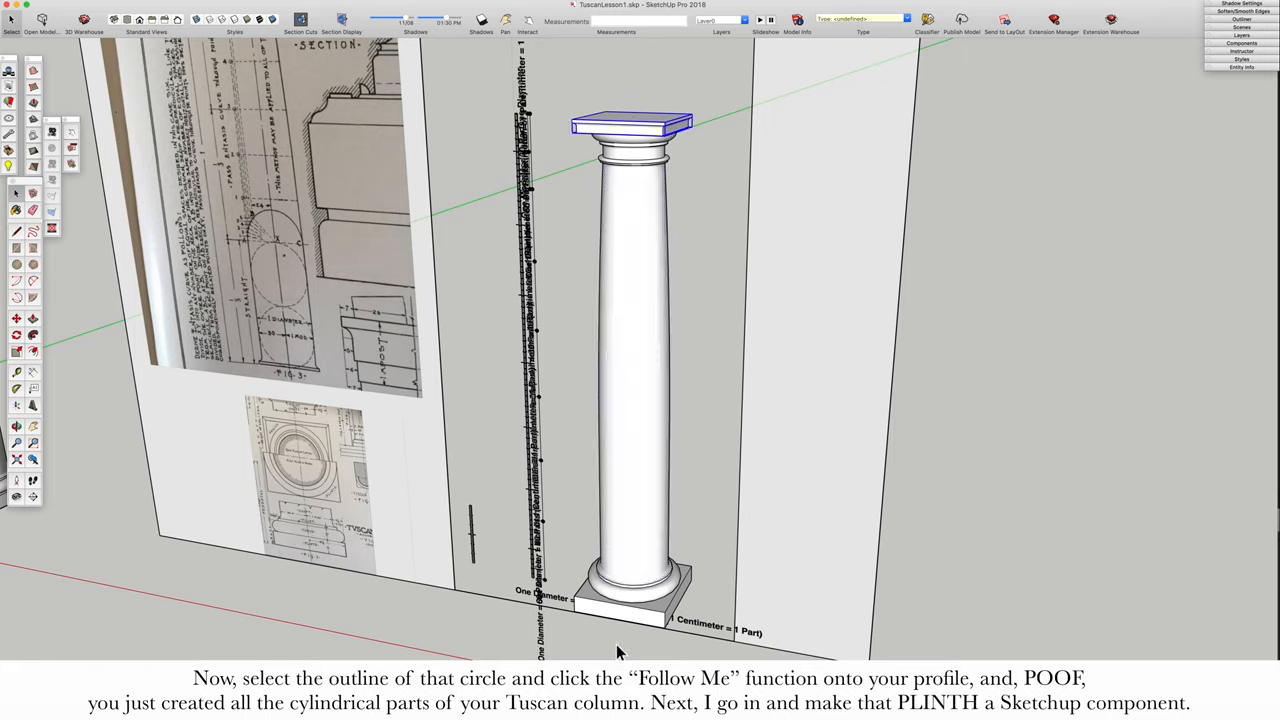
Choose Make Component from the plinth's right-click menu
right_click(620, 600)
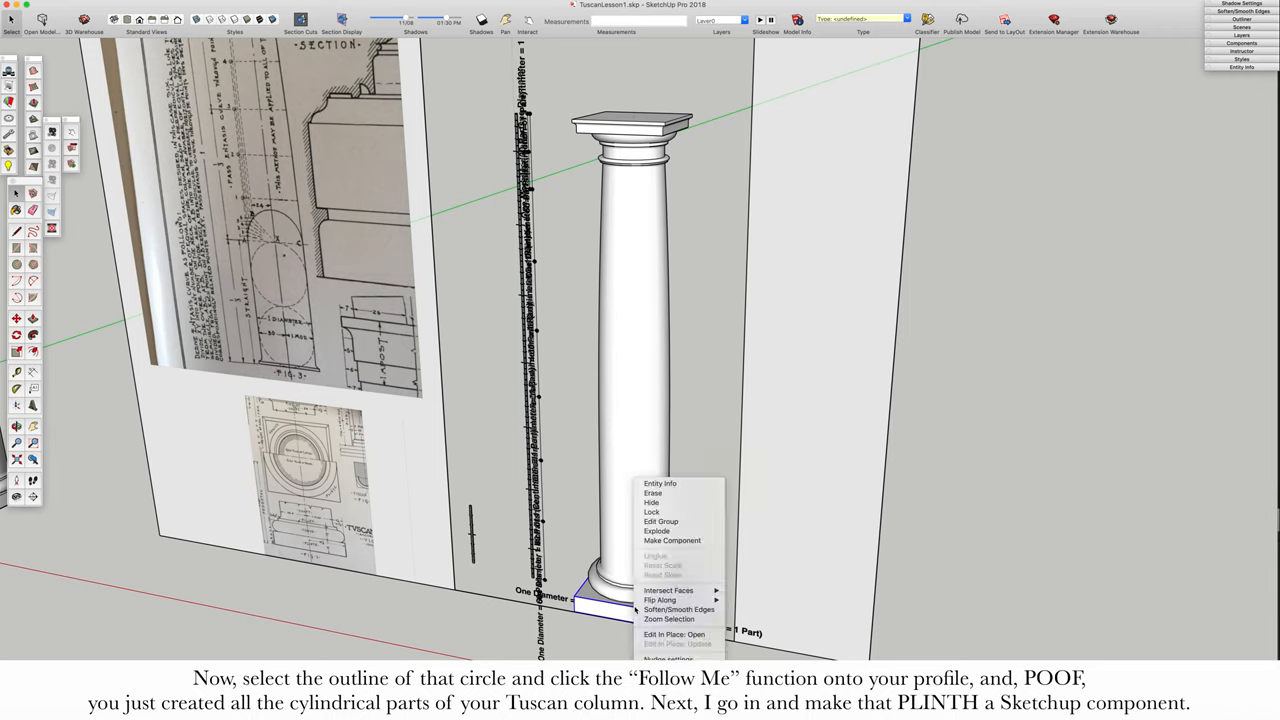
left_click(668, 540)
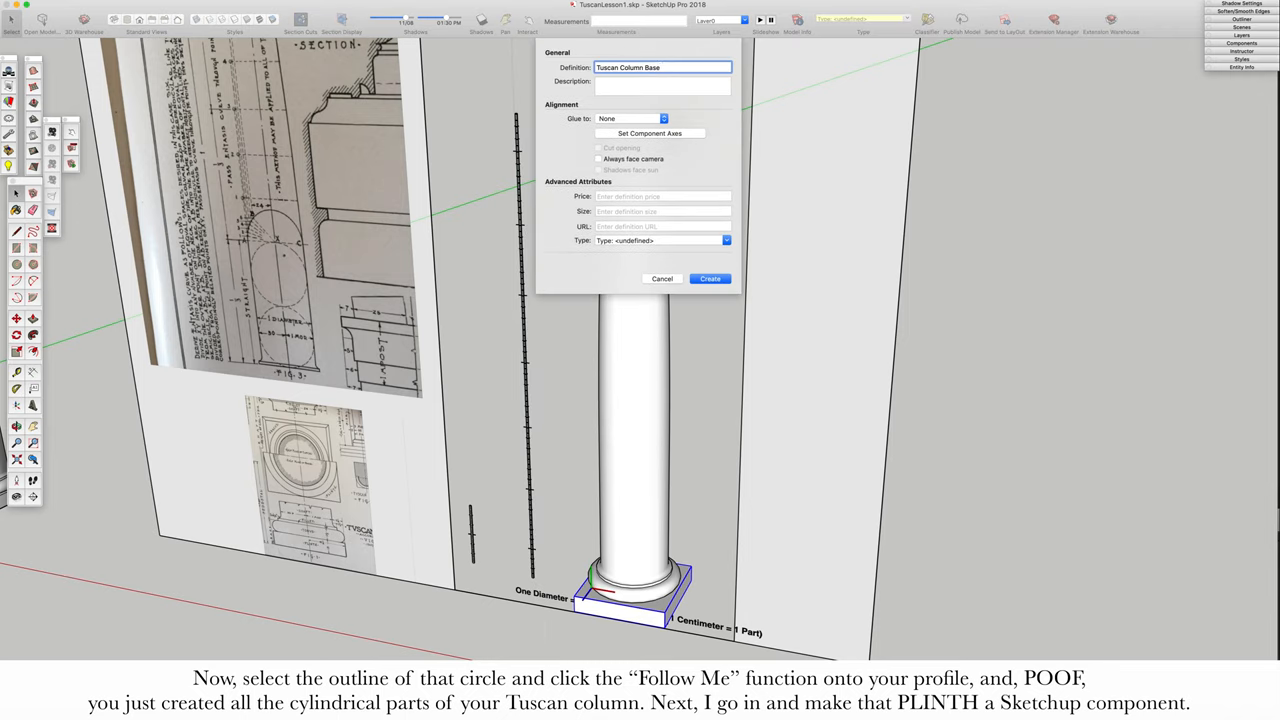
Create the 'Tuscan Column Base' component, then make the cylindrical shaft a component
left_click(709, 278)
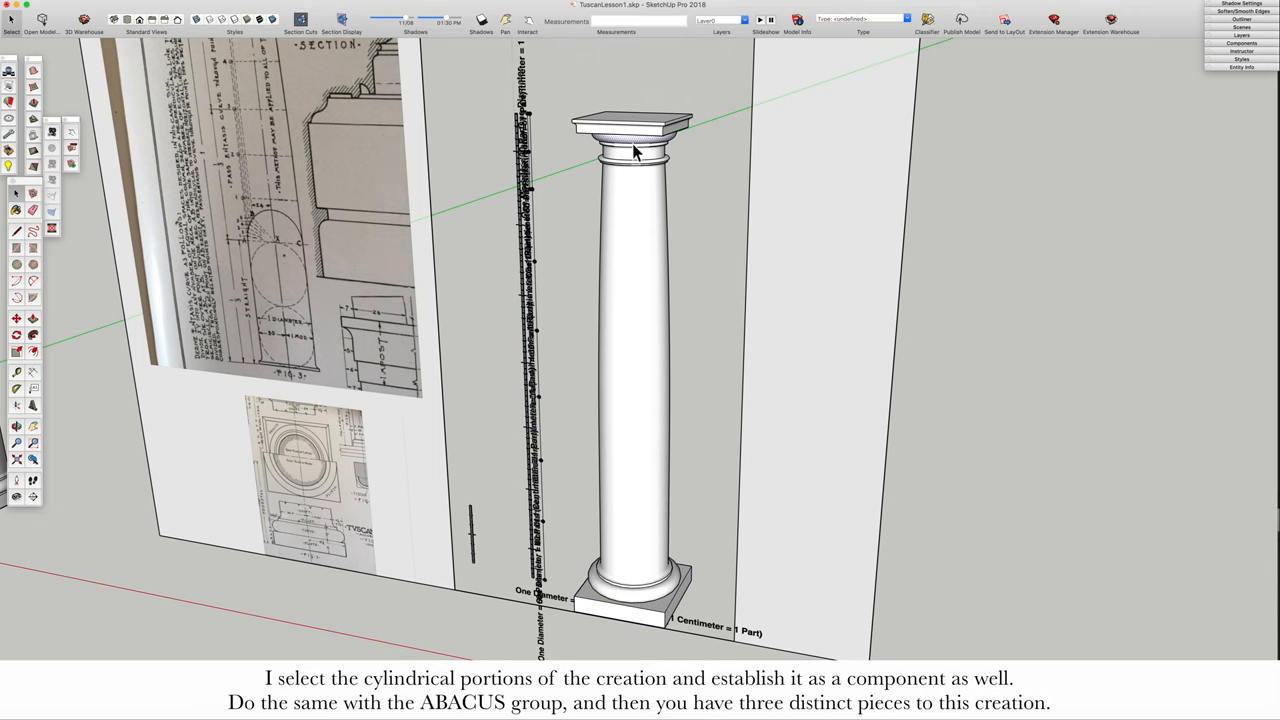
left_click(635, 165)
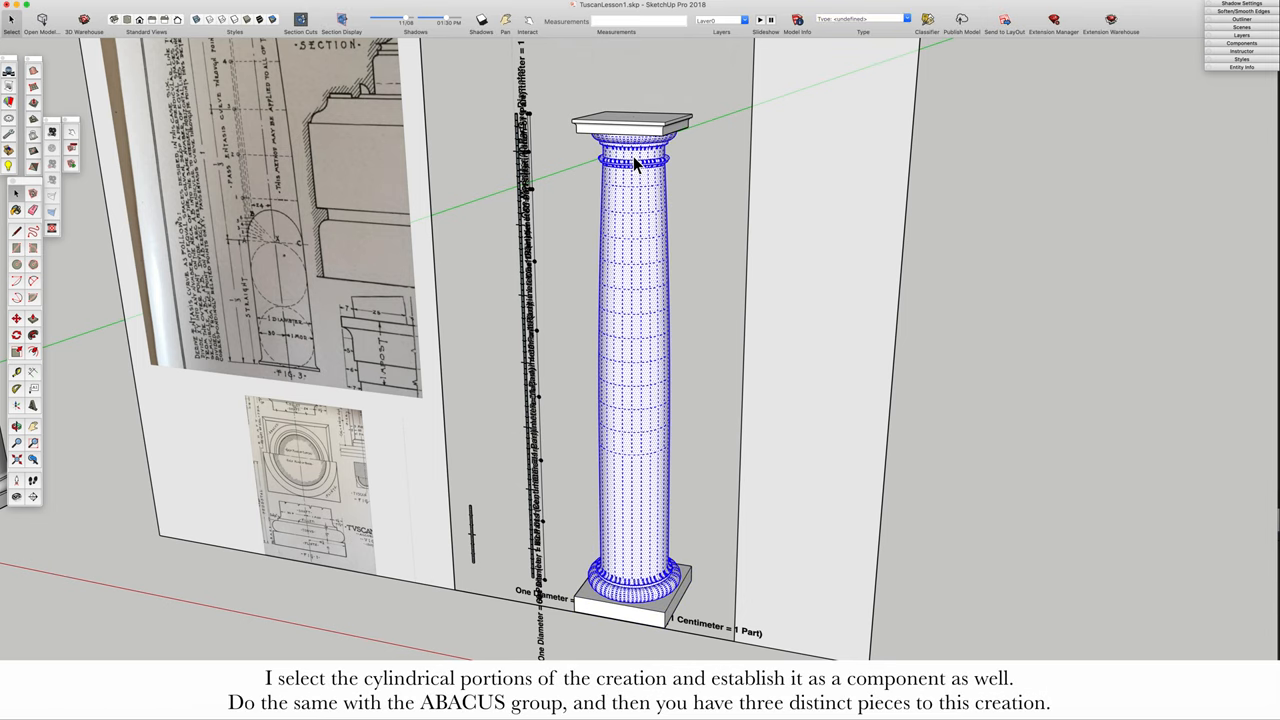
mouse_move(667, 280)
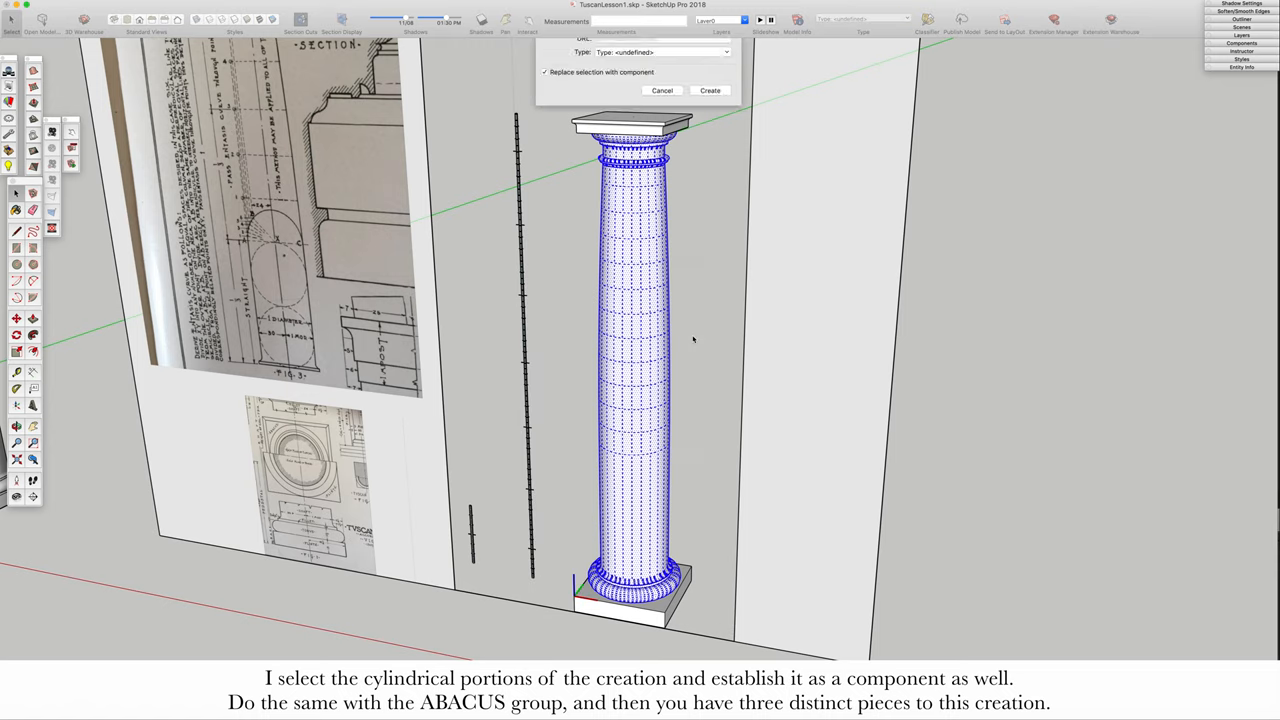
left_click(709, 90)
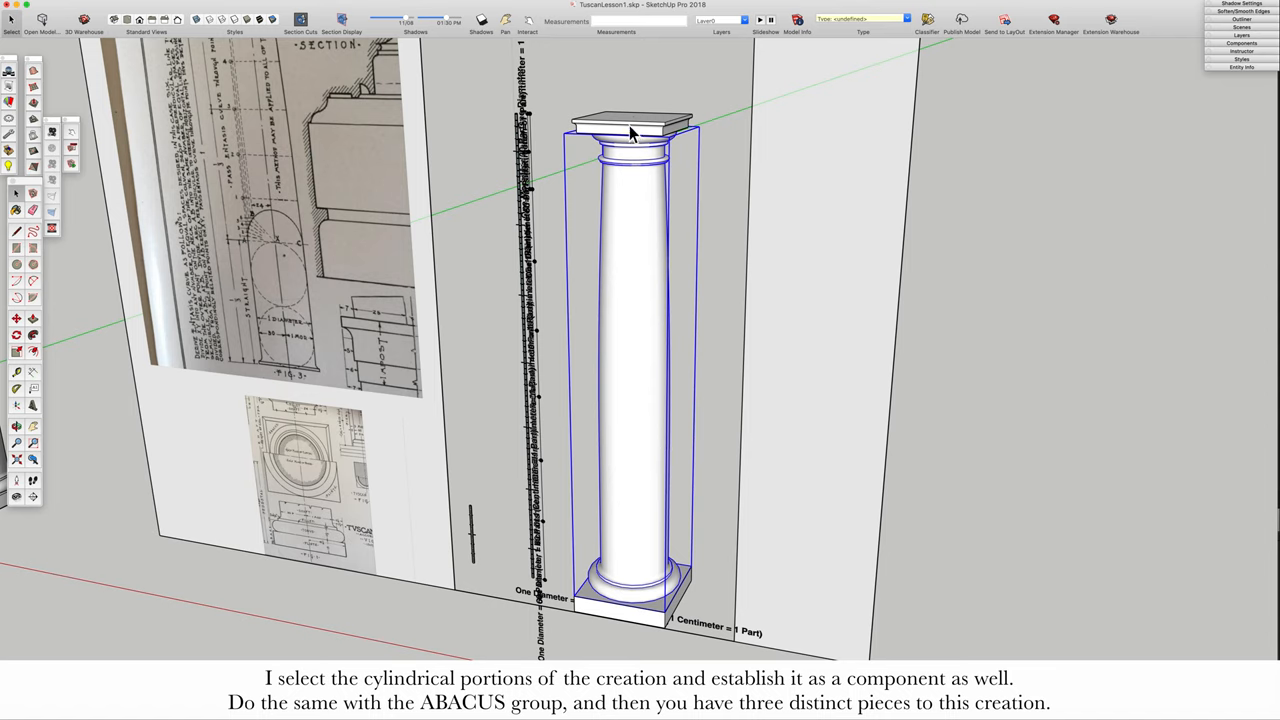
Choose Make Component from the abacus group's right-click menu
right_click(630, 133)
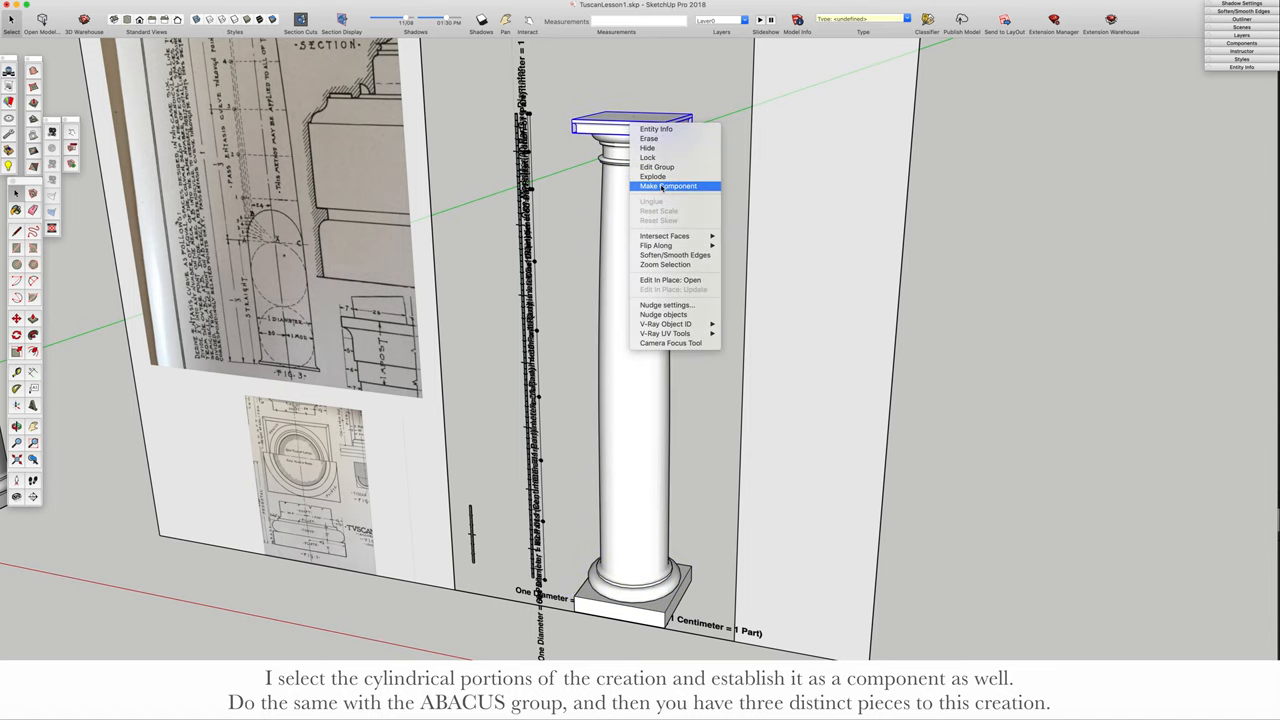
left_click(666, 186)
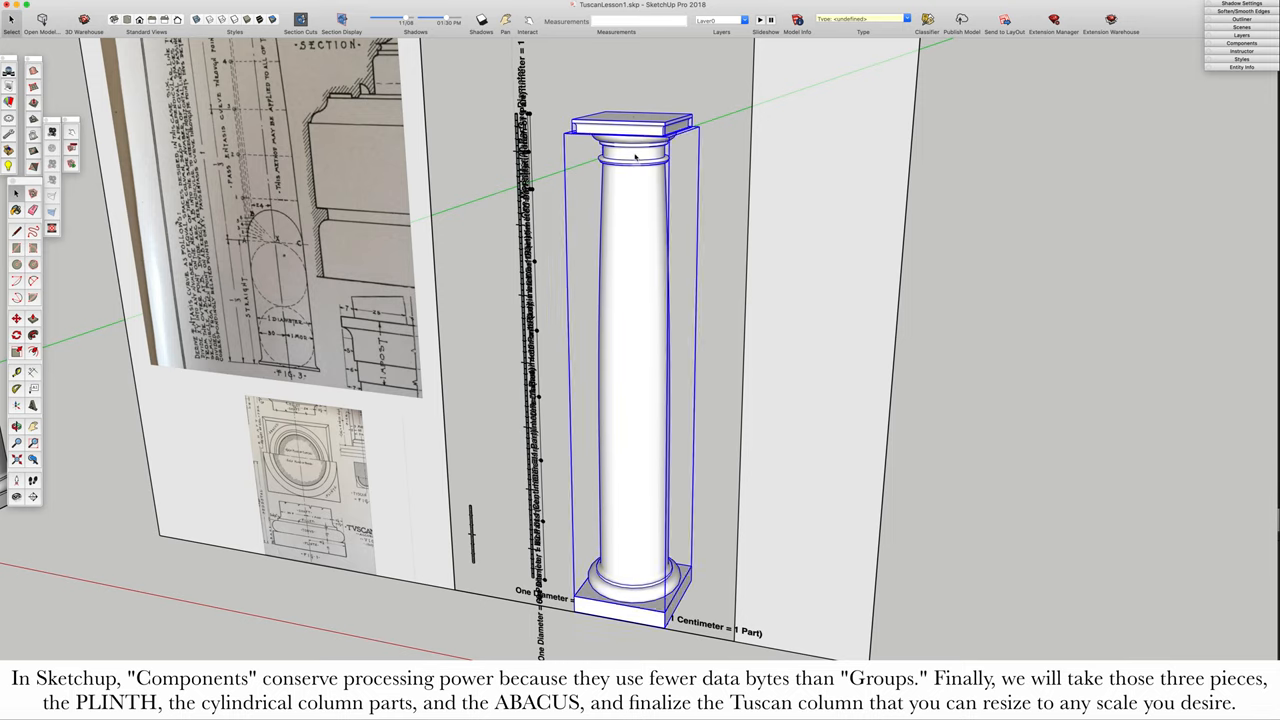
Make the selected plinth, shaft and abacus into the 'Tuscan Column New' component
right_click(635, 155)
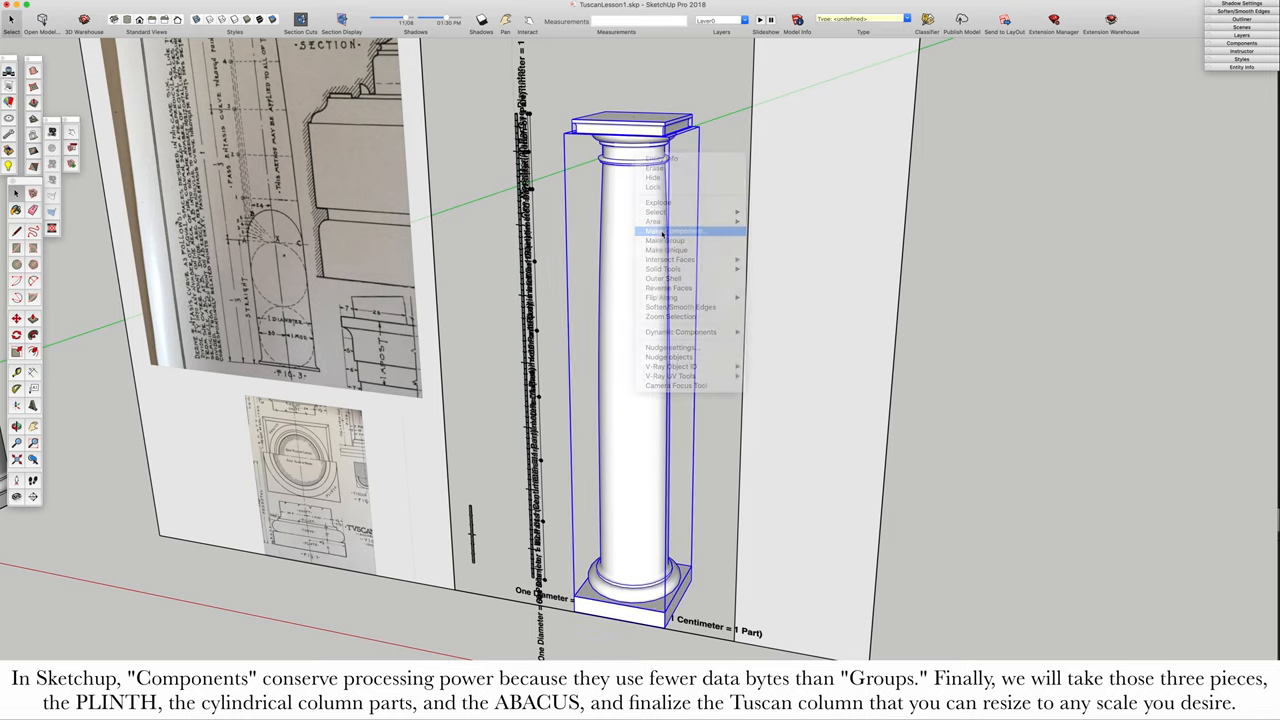
left_click(665, 230)
type("Tuscan Column New")
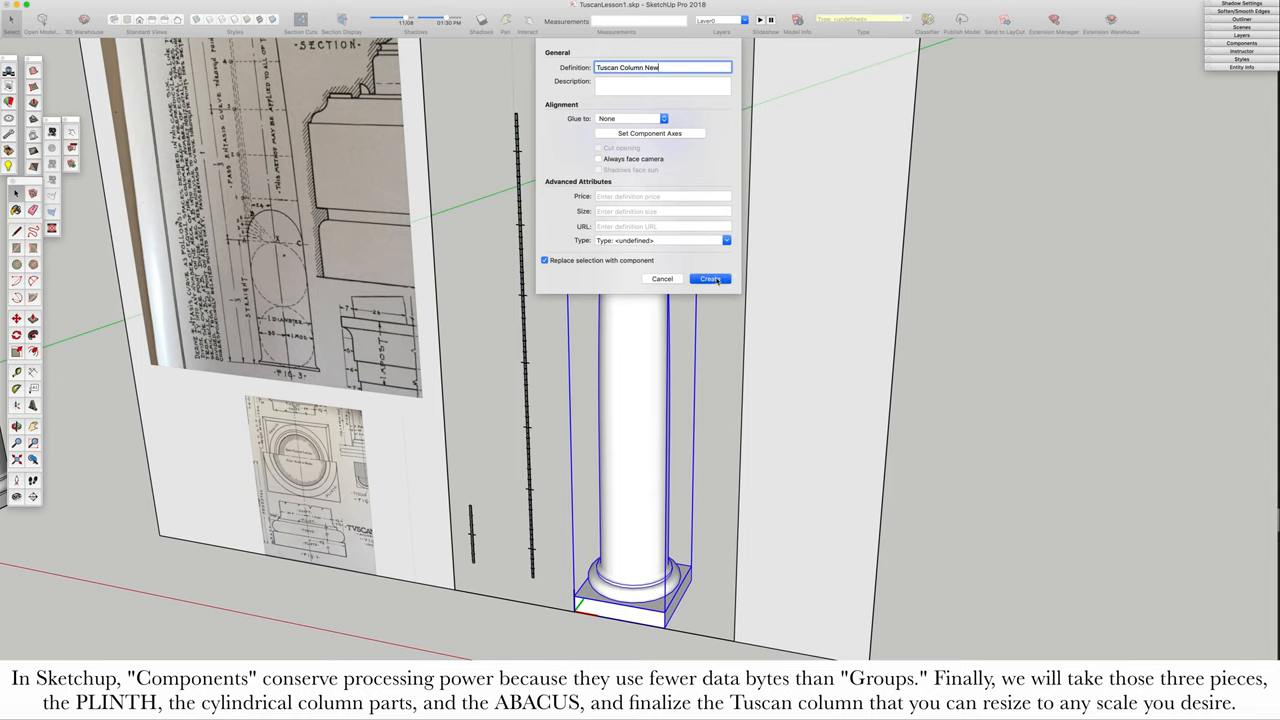
left_click(710, 279)
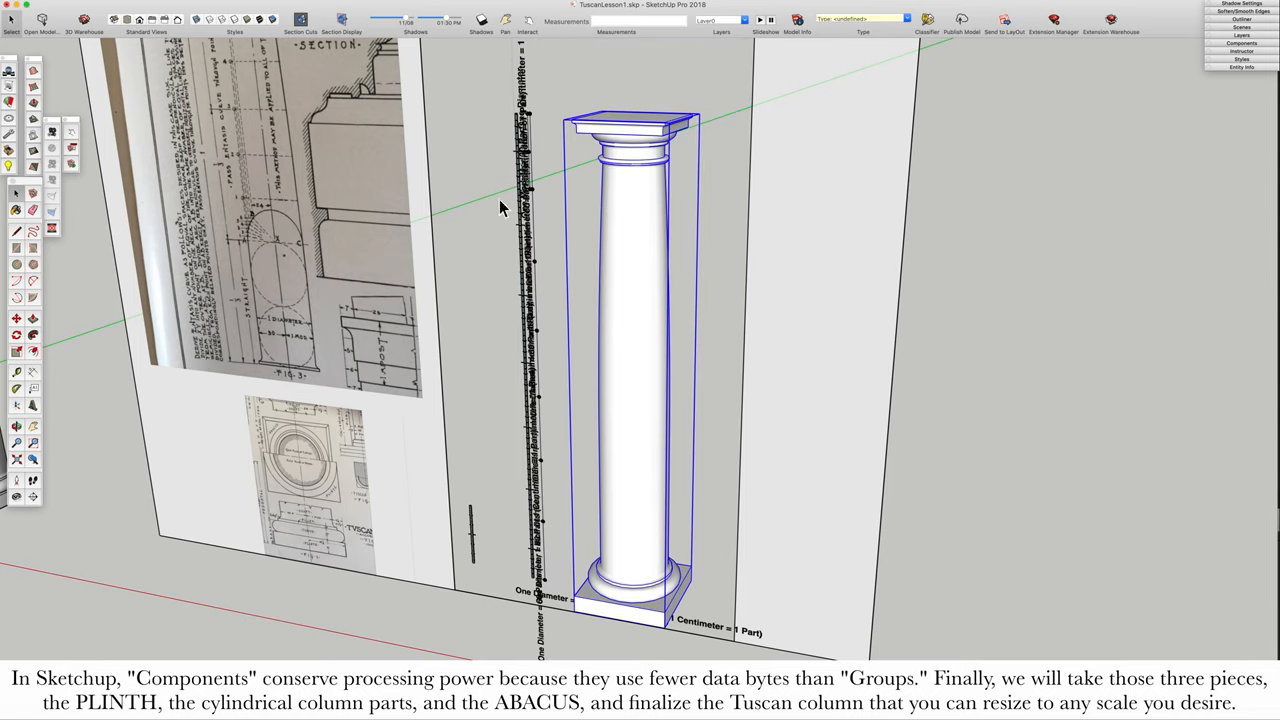